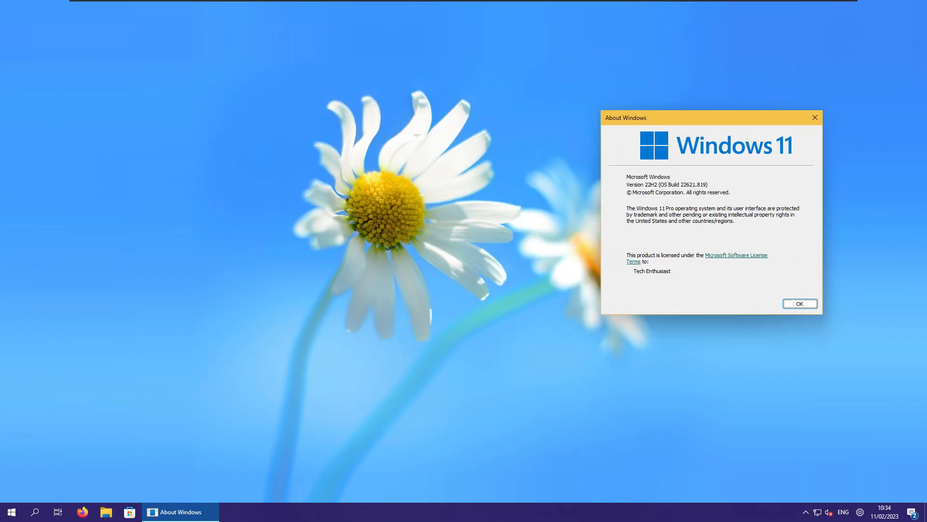
- Download ExplorerPatcher's ep_setup.exe from the GitHub Releases assets in Firefox and run it
left_click(800, 303)
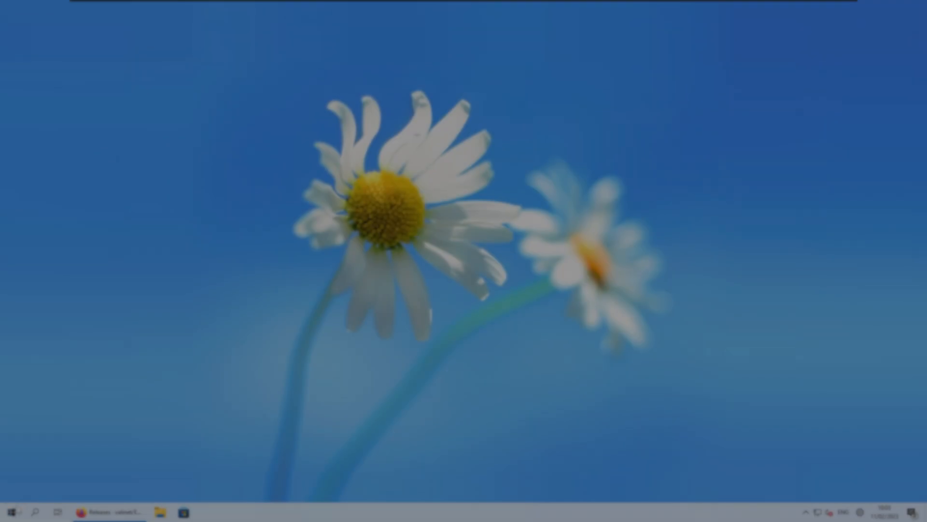
left_click(12, 512)
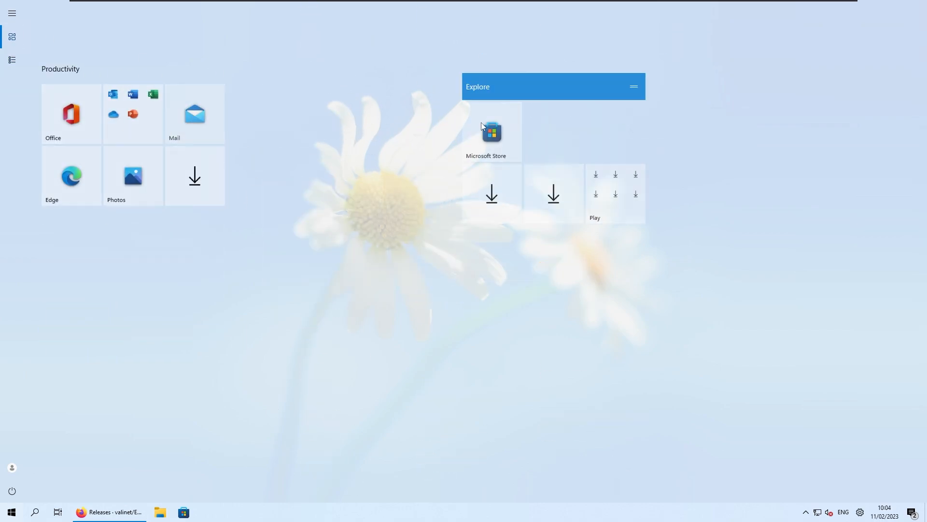
left_click(160, 512)
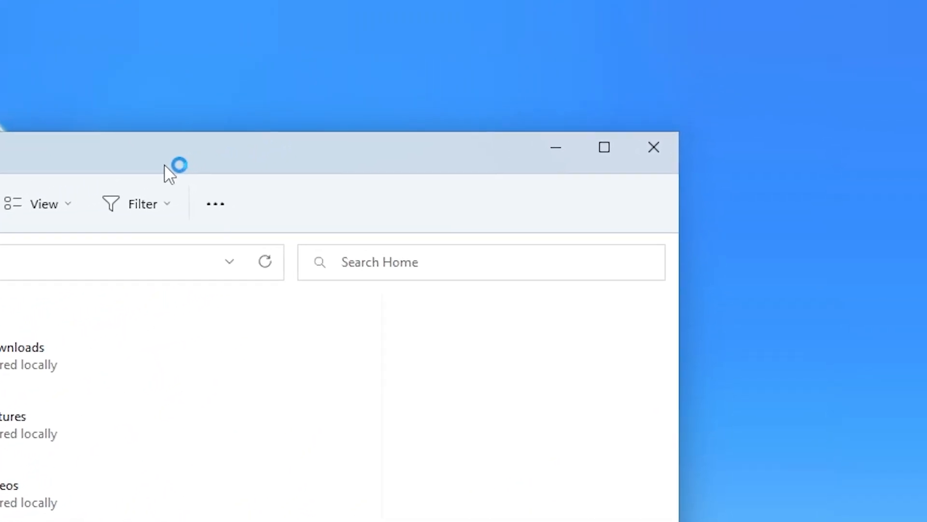
left_click(654, 147)
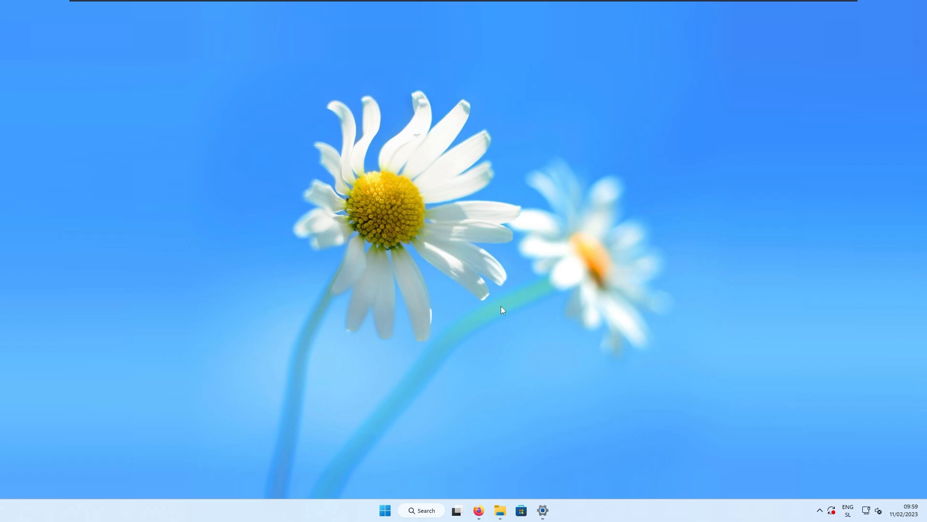
left_click(478, 510)
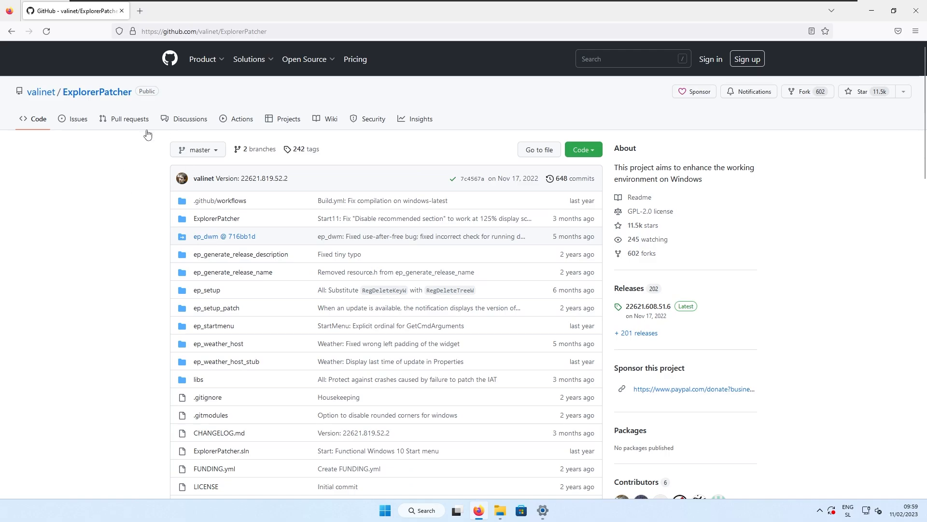
mouse_move(125, 172)
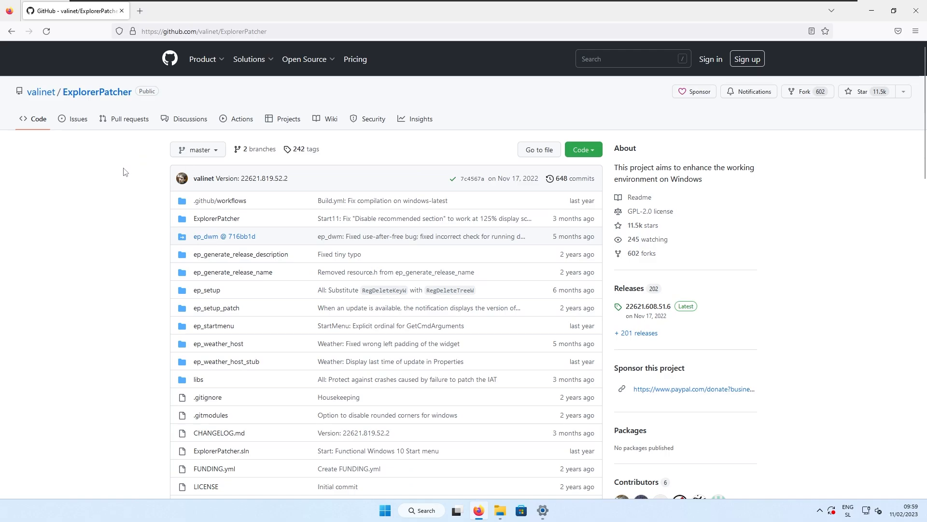
mouse_move(634, 293)
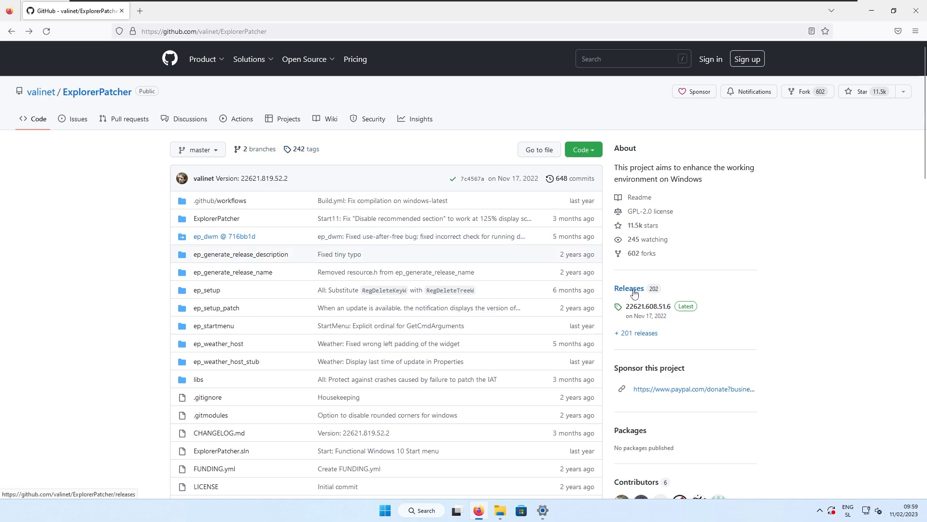
left_click(629, 288)
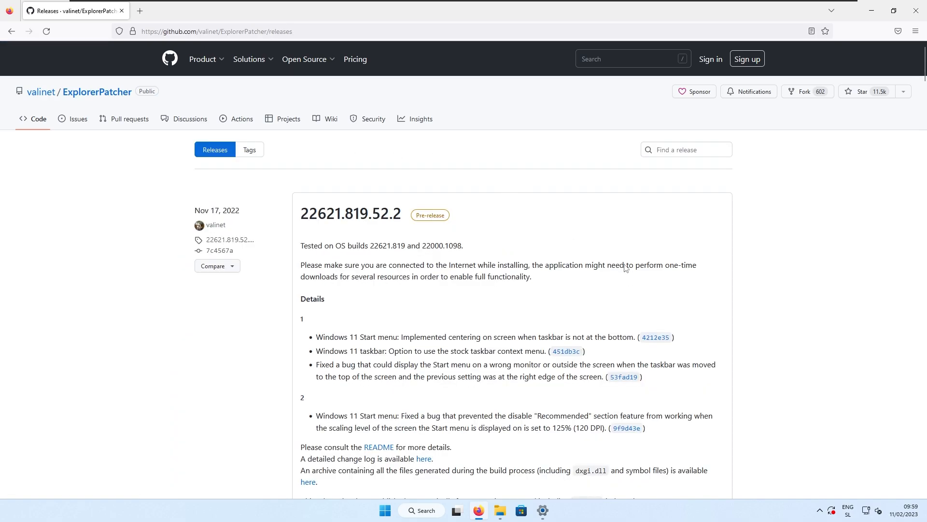
scroll("down", 3)
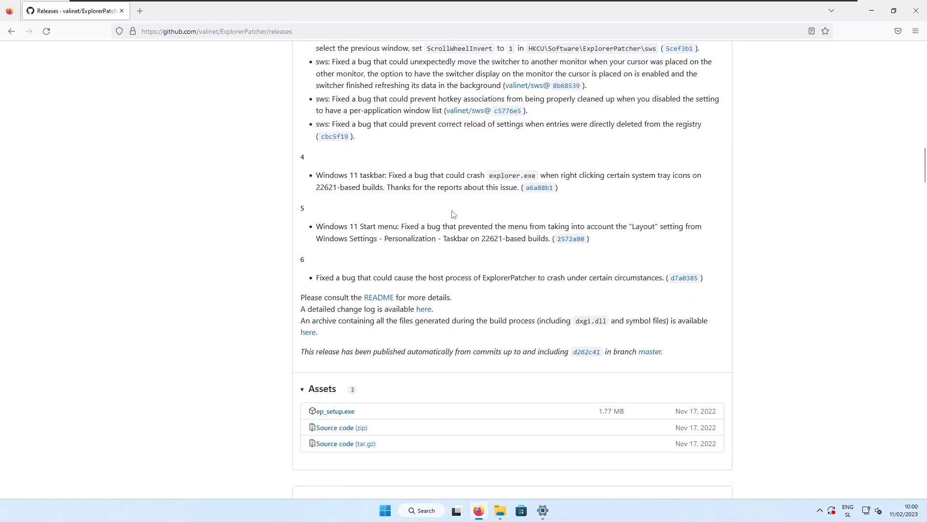
scroll("down", 3)
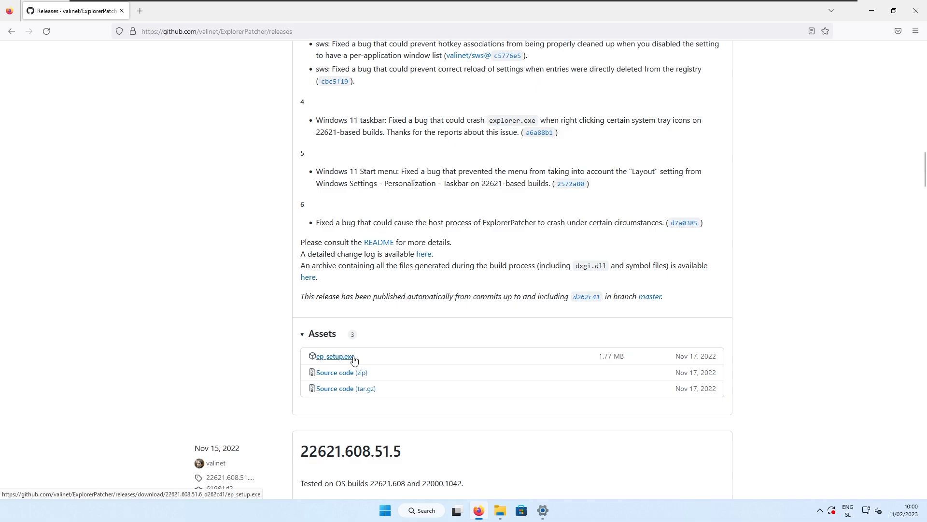
left_click(334, 356)
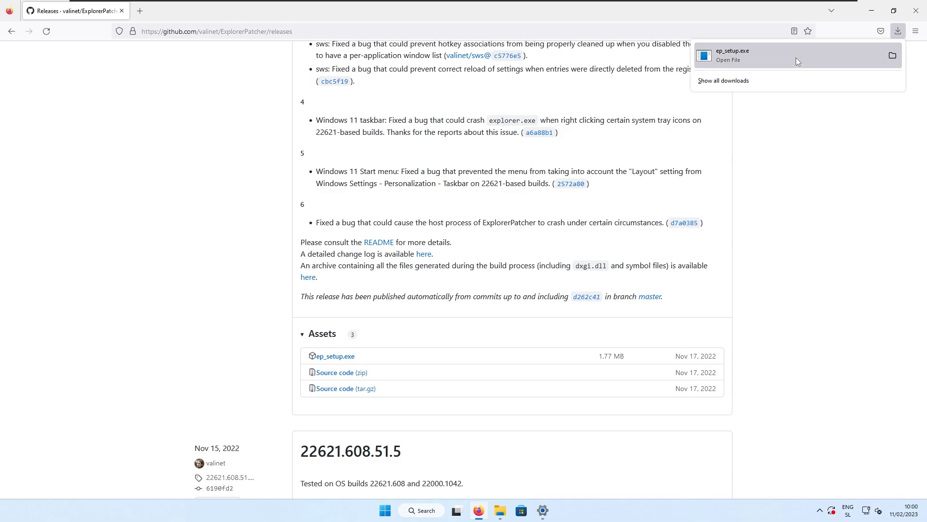
left_click(467, 312)
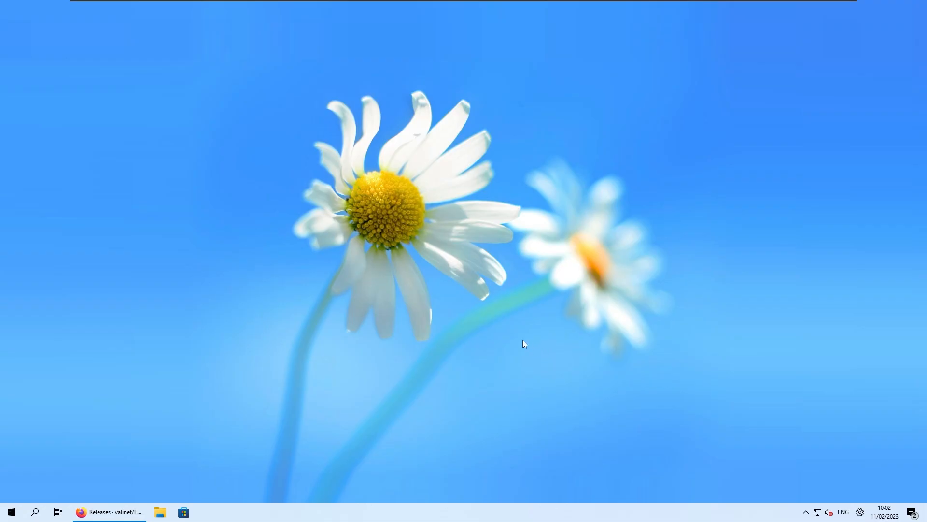
mouse_move(439, 335)
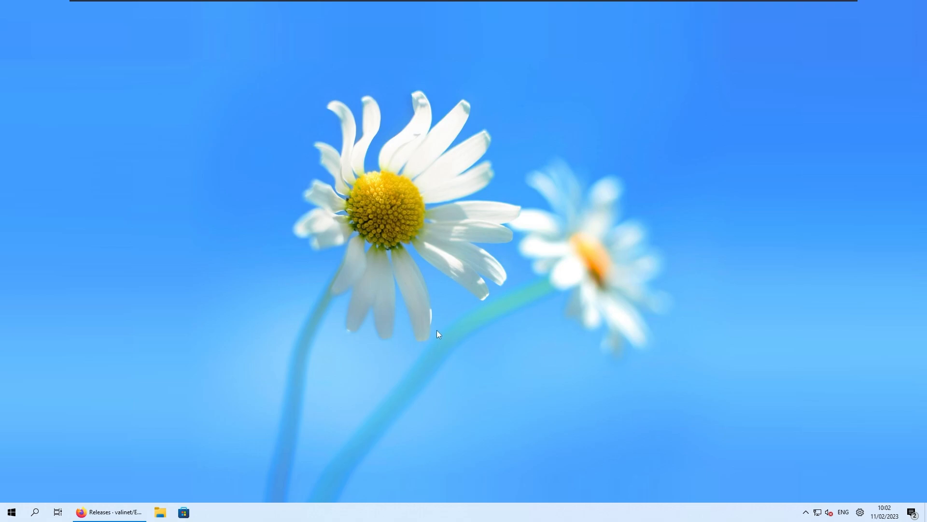
mouse_move(358, 367)
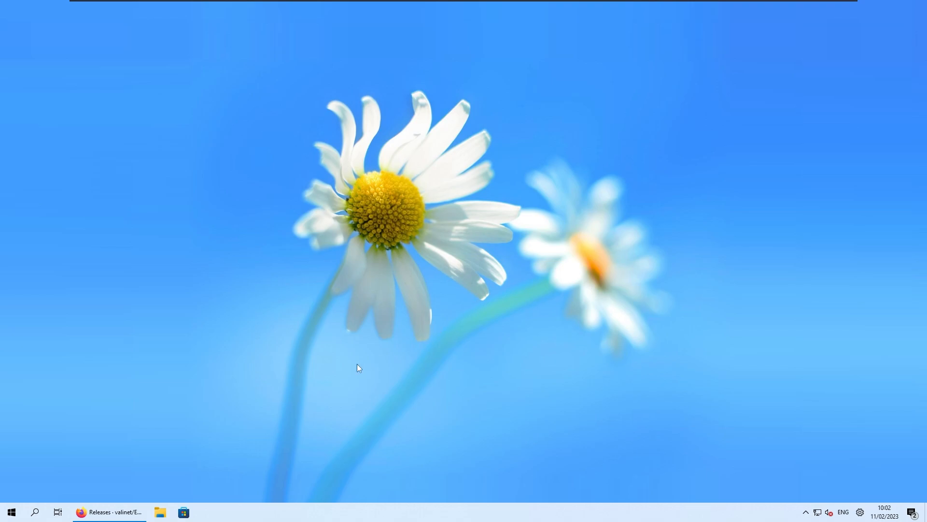
- Open the default Windows 11 Start menu from the new classic taskbar
left_click(14, 511)
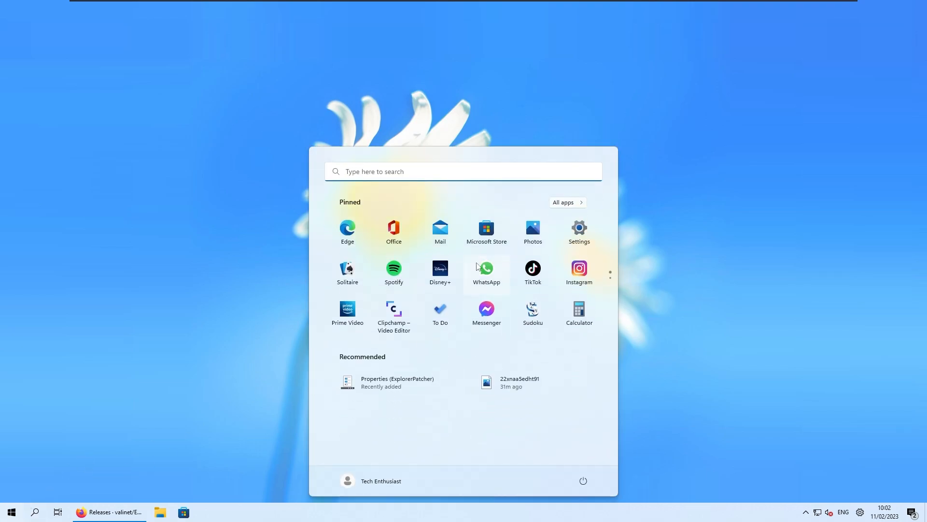
mouse_move(460, 233)
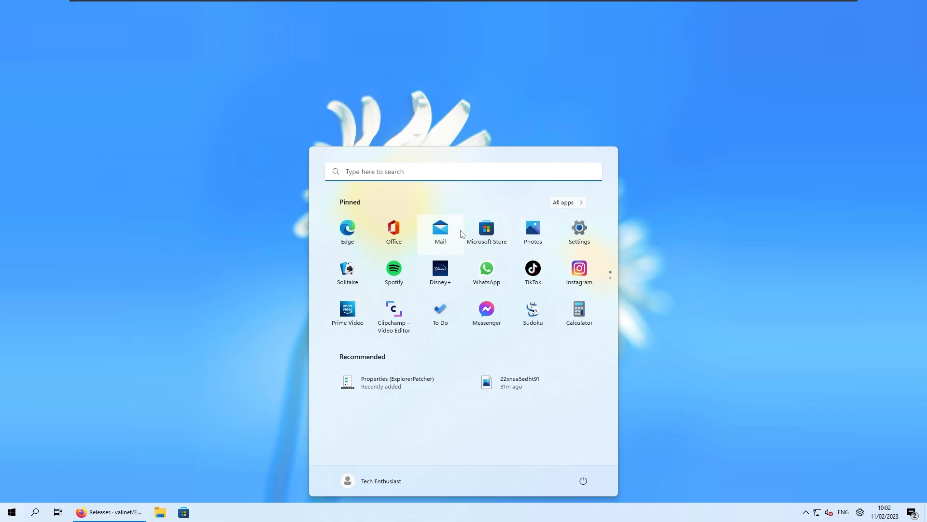
mouse_move(612, 235)
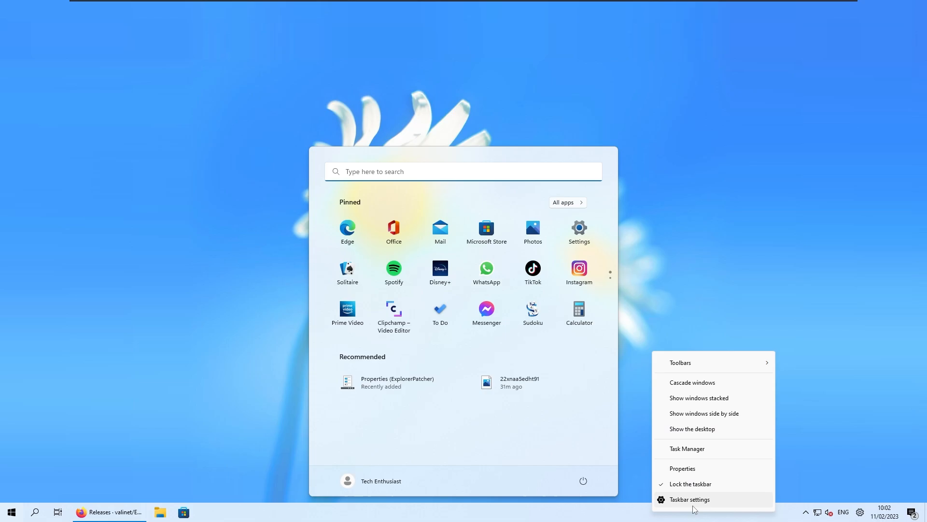
mouse_move(684, 504)
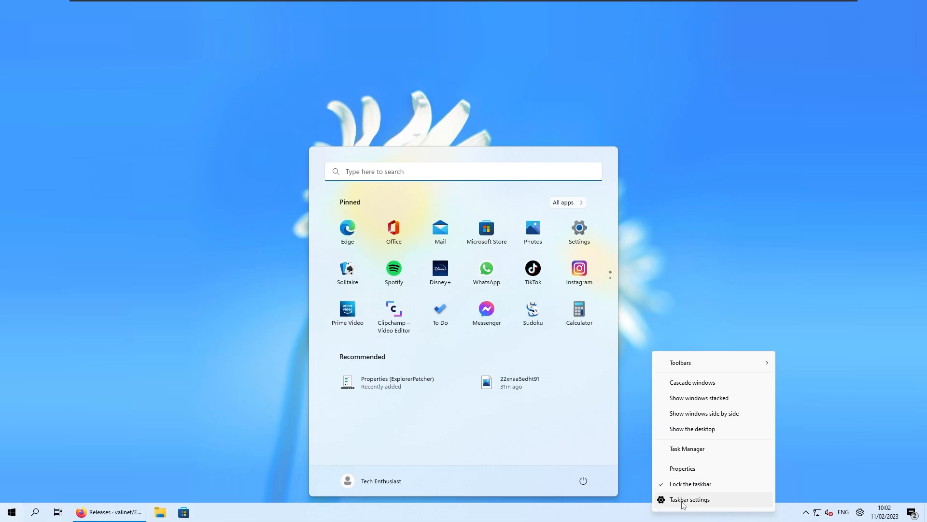
- Set Taskbar alignment to Left under Taskbar behaviors and check Start opens at the left
left_click(689, 499)
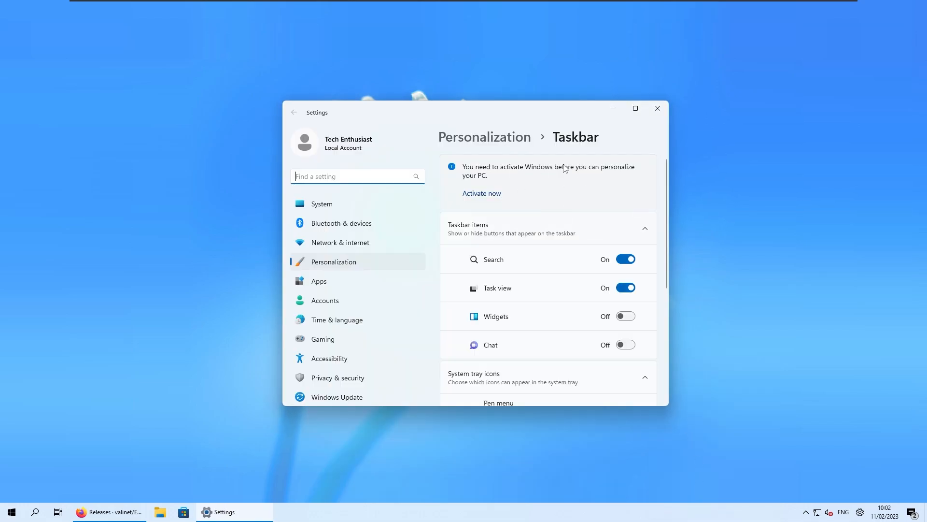
scroll("down", 3)
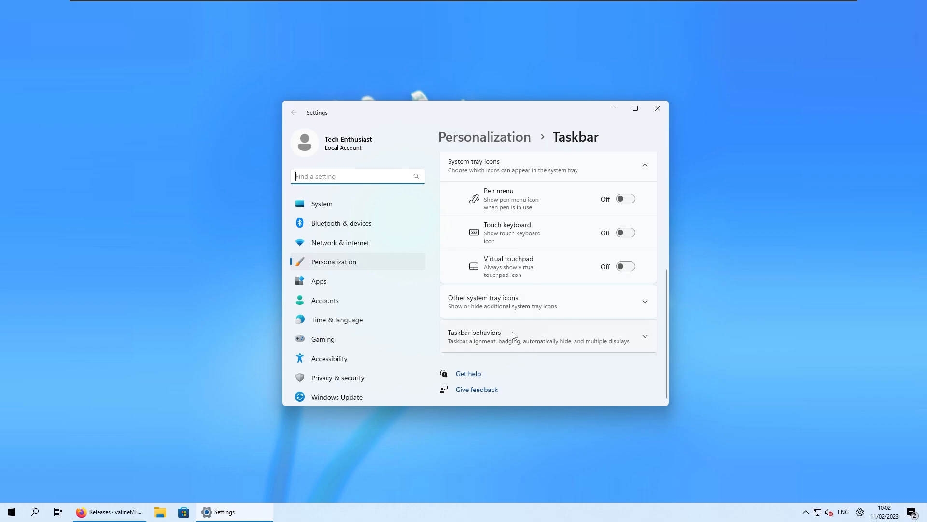
left_click(548, 336)
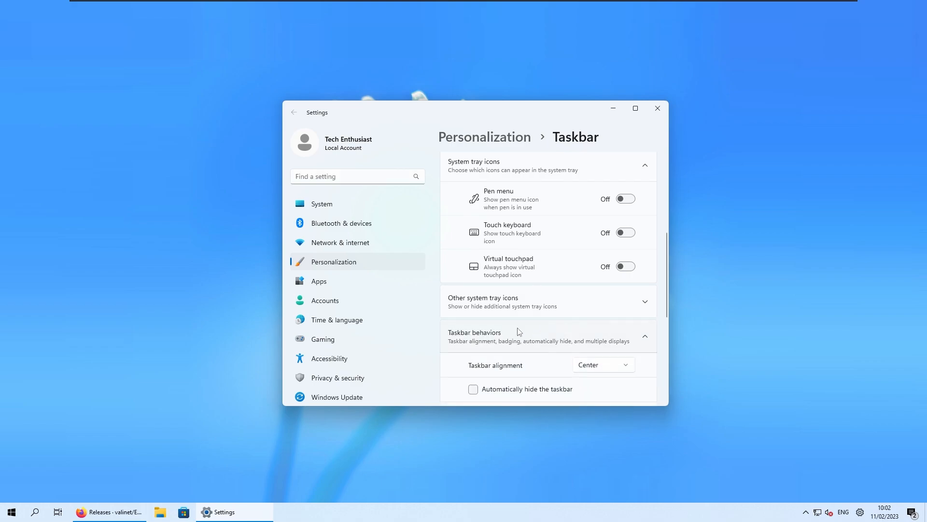
scroll("down", 3)
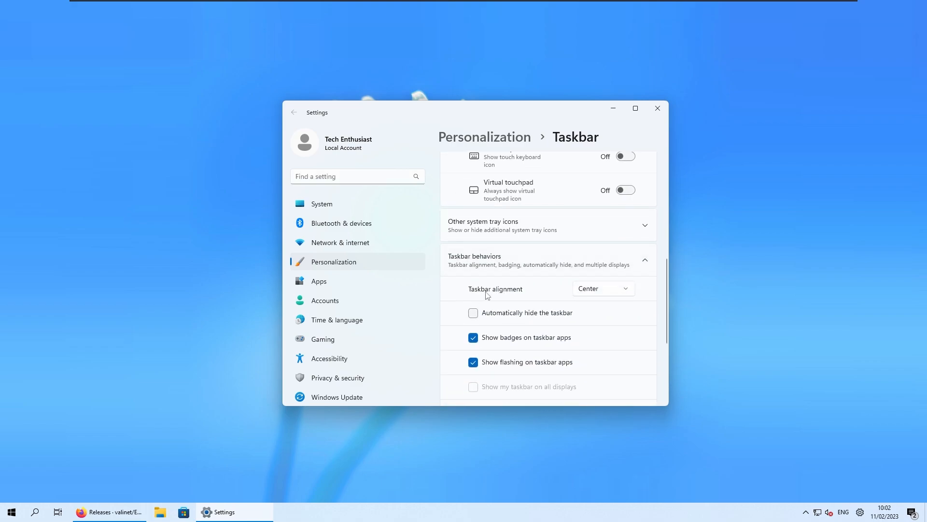
left_click(604, 289)
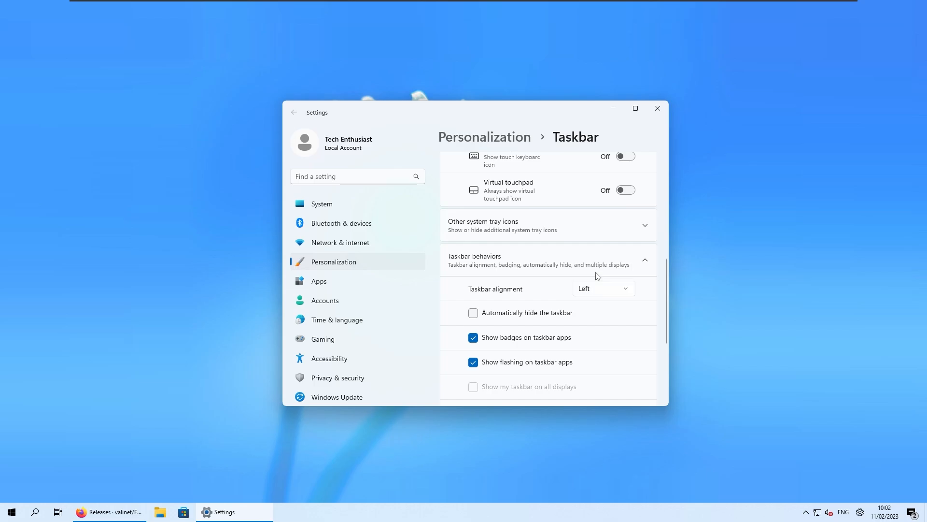
left_click(14, 511)
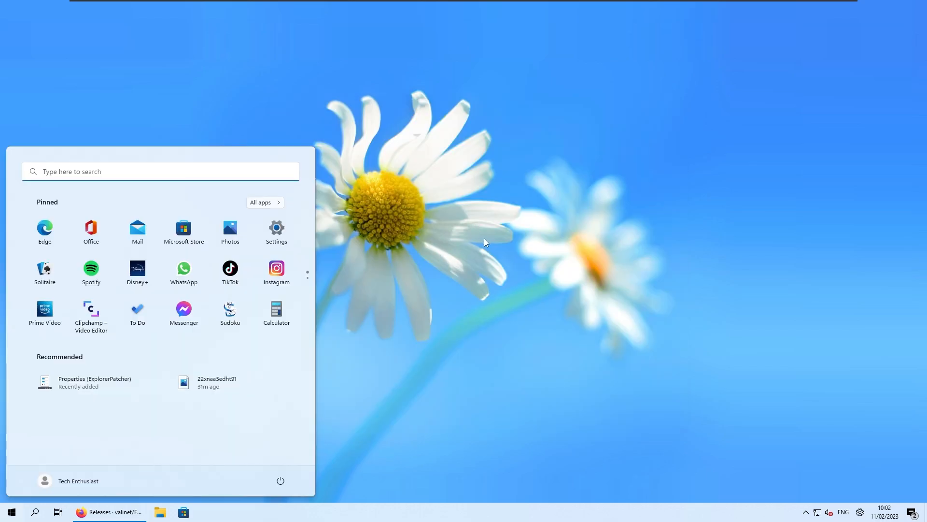
mouse_move(404, 256)
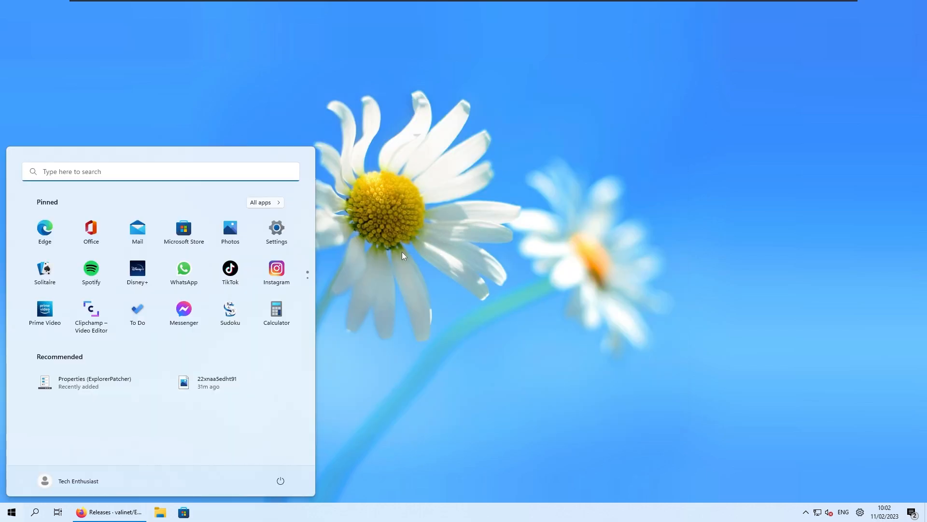
mouse_move(419, 519)
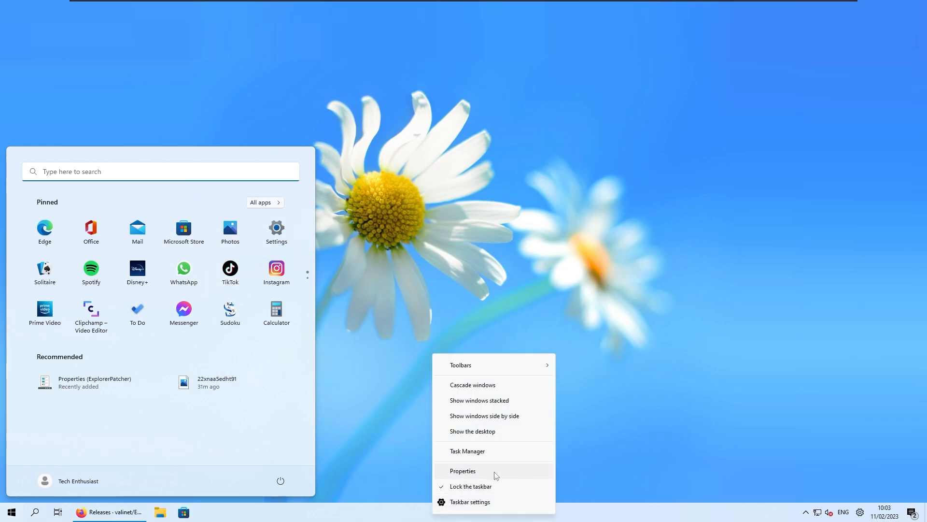
- Set ExplorerPatcher's Start menu Display mode to Full screen Start, approving the UAC prompt
left_click(463, 470)
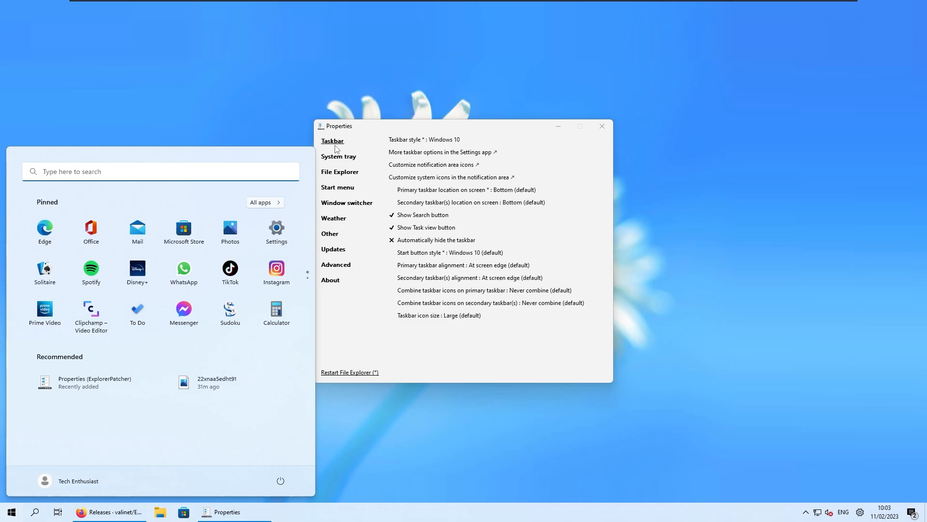
left_click(338, 186)
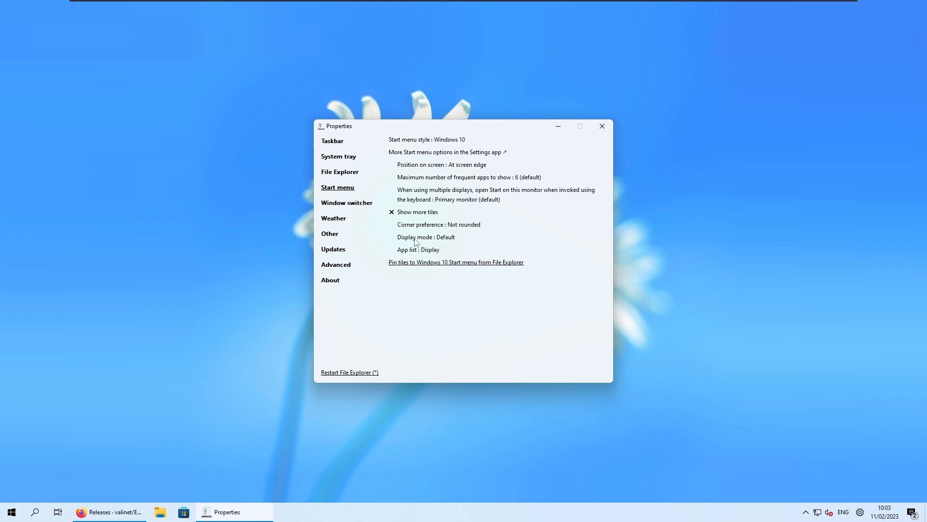
mouse_move(452, 244)
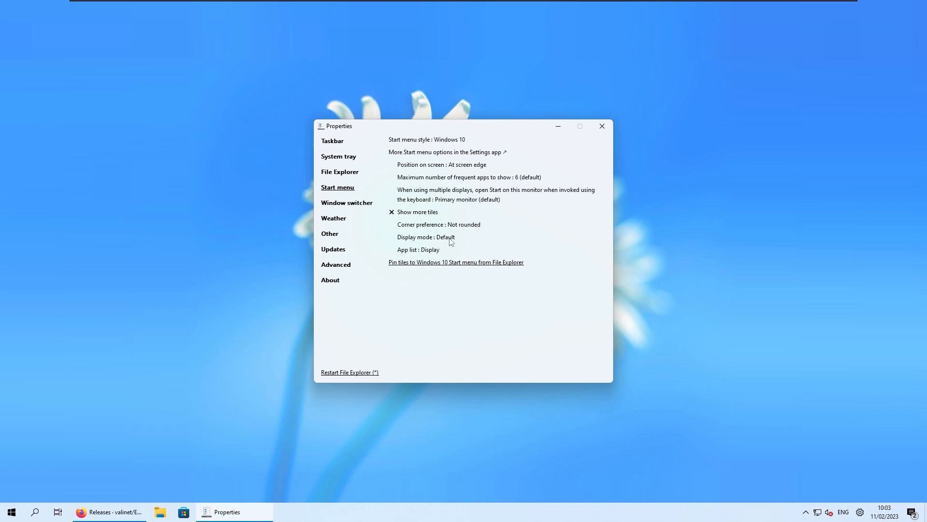
left_click(439, 237)
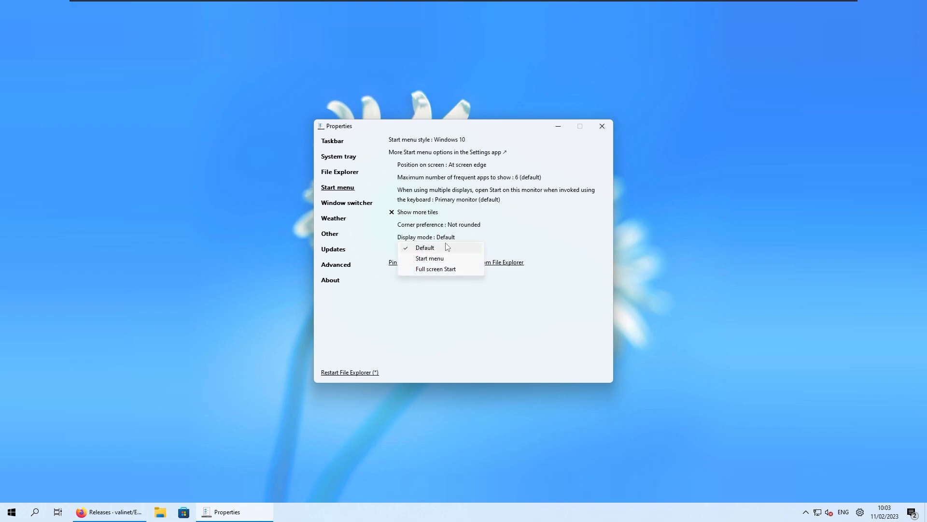
mouse_move(452, 273)
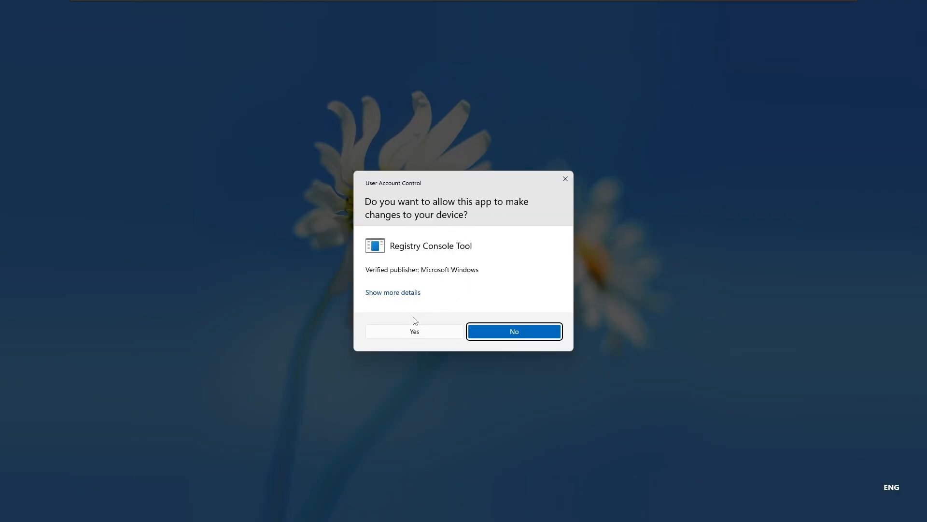
left_click(415, 332)
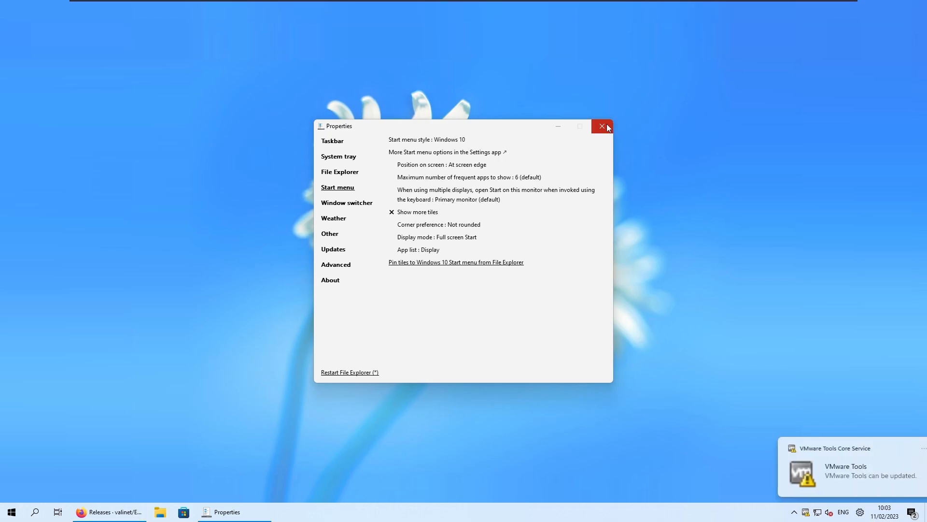
- Close ExplorerPatcher Properties and preview the full-screen tile Start and its All apps list
left_click(602, 126)
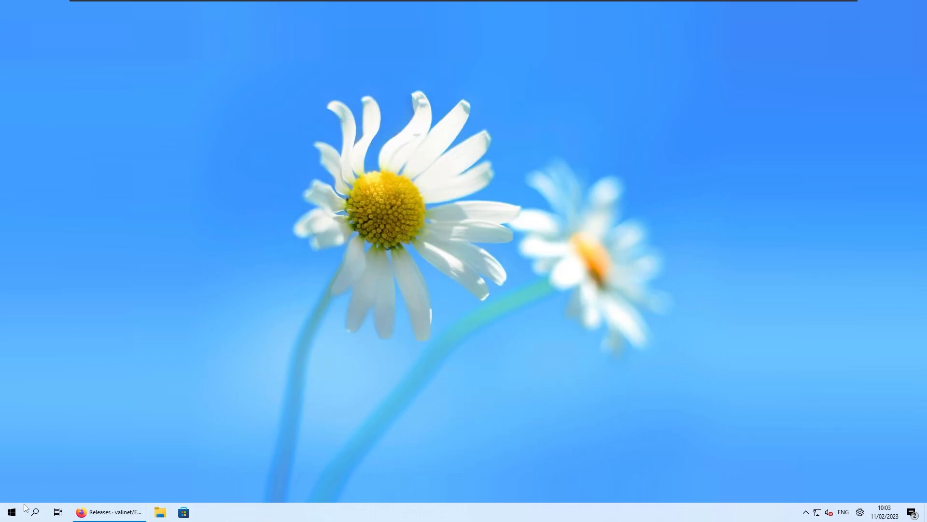
left_click(12, 512)
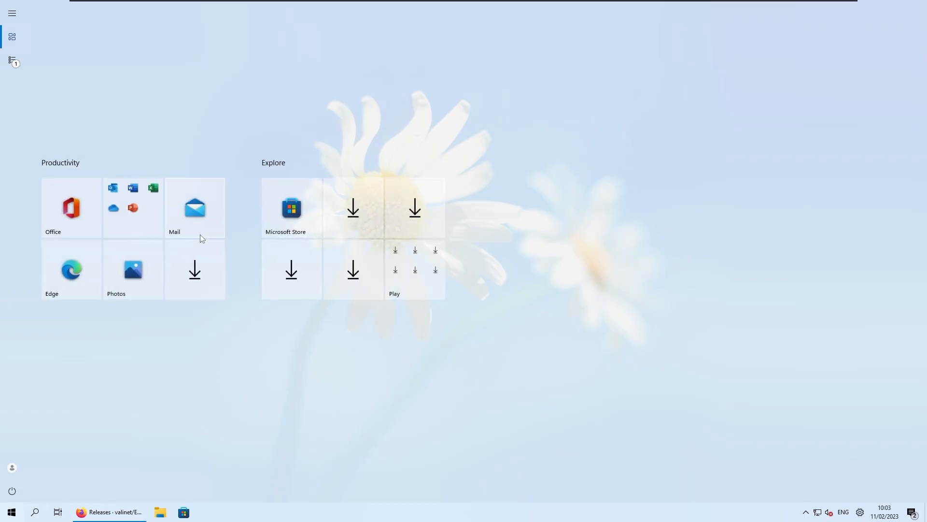
left_click(12, 60)
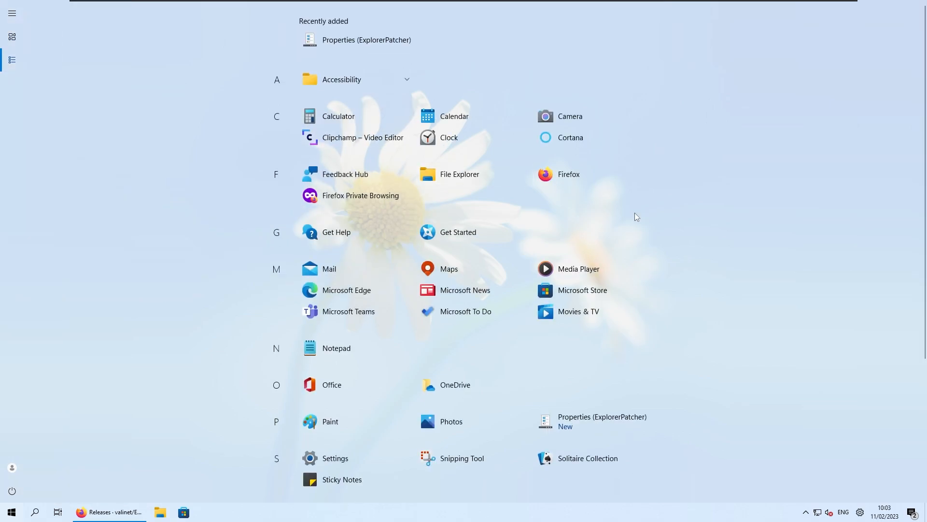
scroll("down", 3)
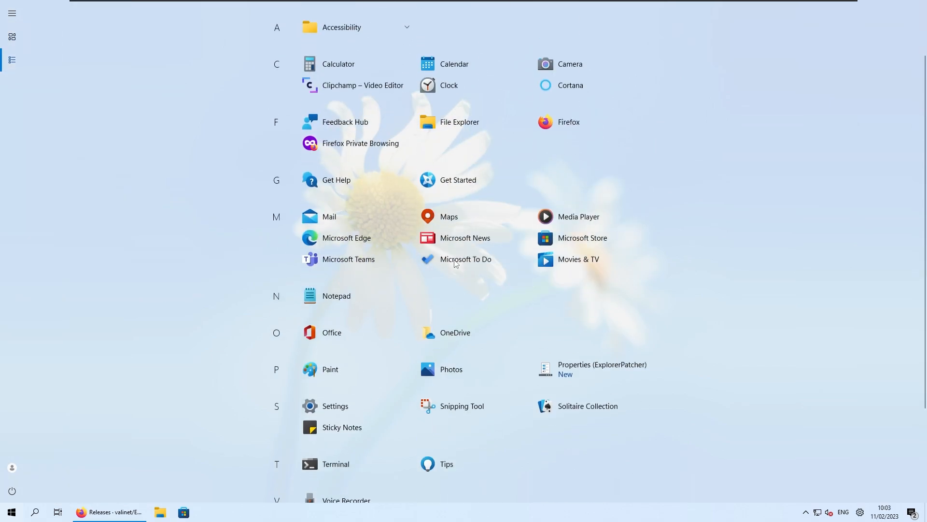
left_click(12, 37)
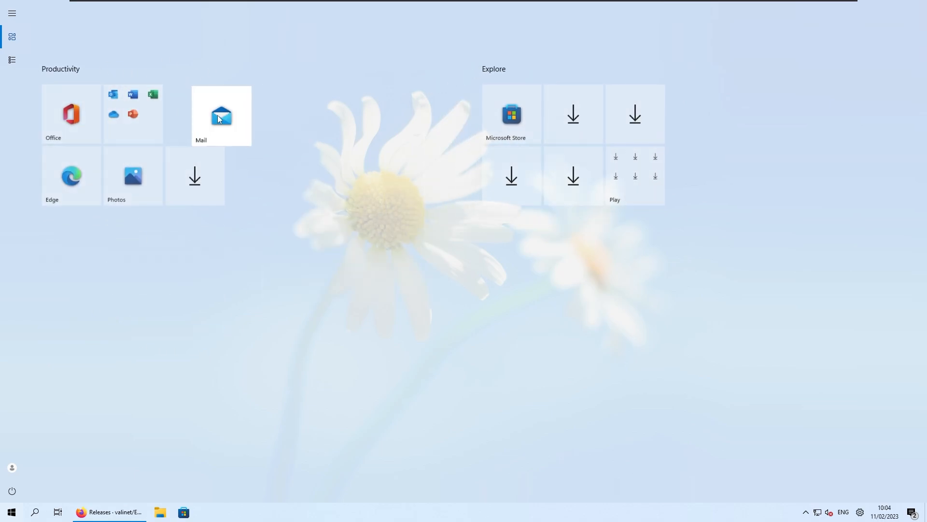
mouse_move(559, 135)
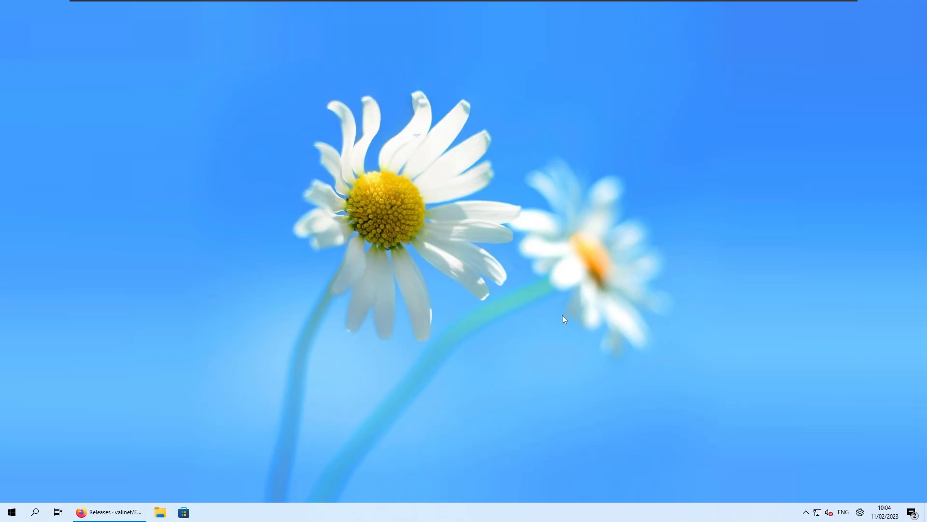
mouse_move(519, 337)
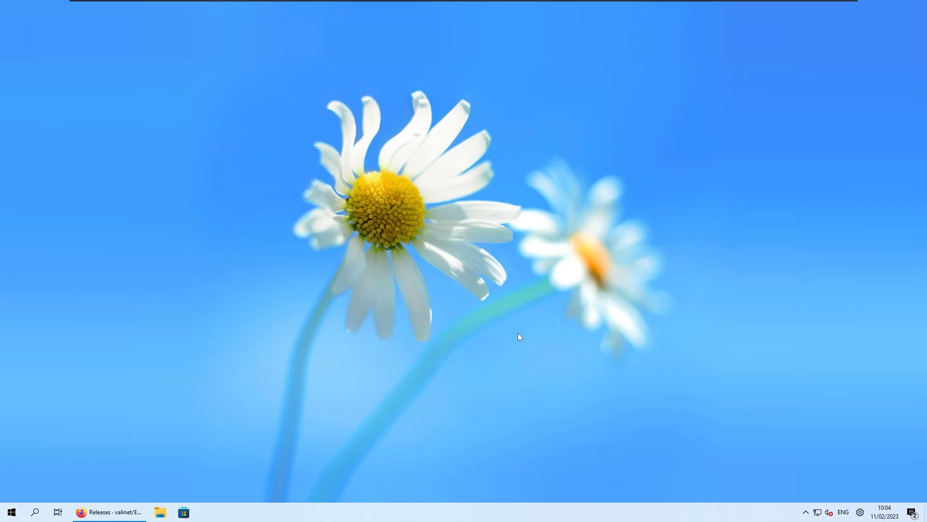
mouse_move(447, 337)
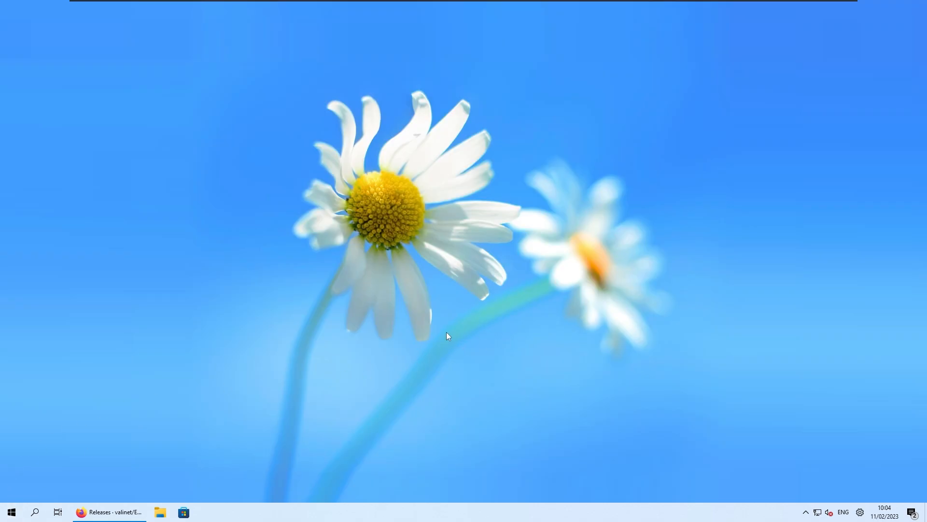
mouse_move(476, 305)
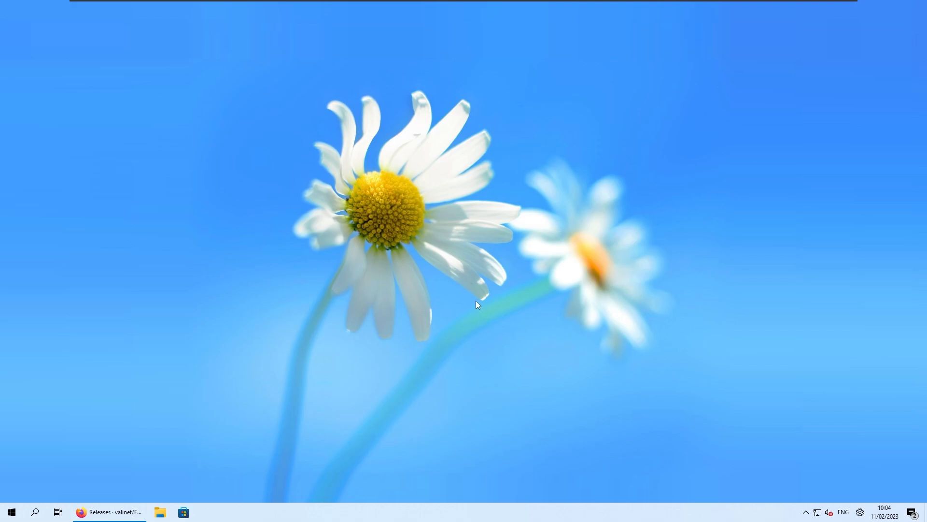
mouse_move(122, 516)
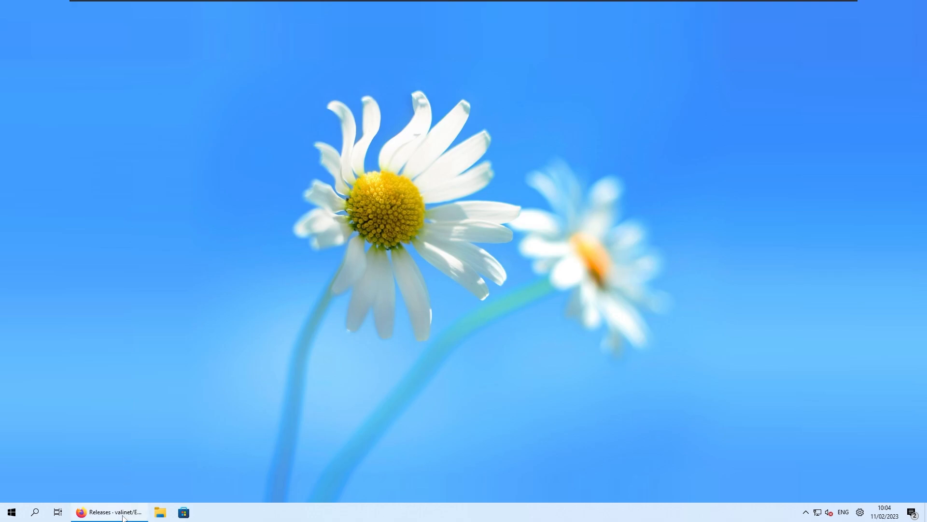
- Open valinet's Win11DisableRoundedCorners repository from the owner's profile Repositories list
left_click(109, 512)
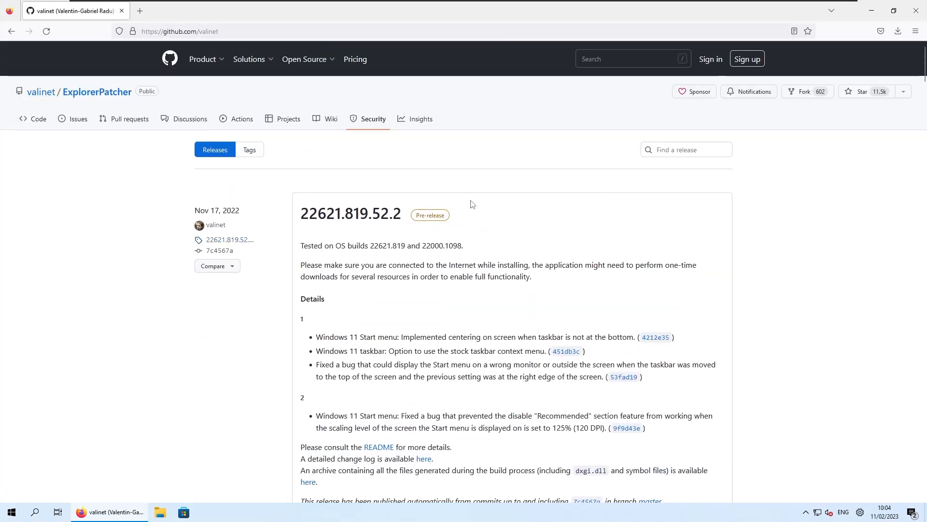
left_click(40, 92)
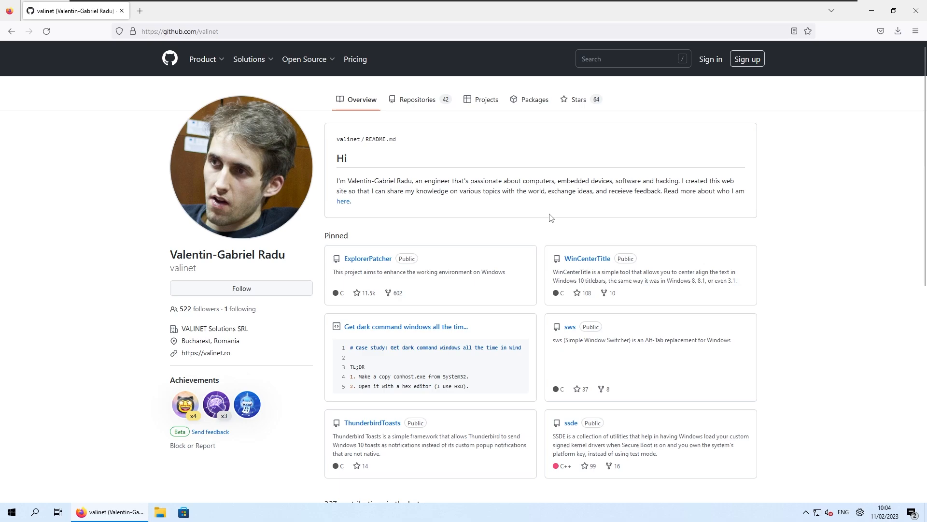
mouse_move(501, 205)
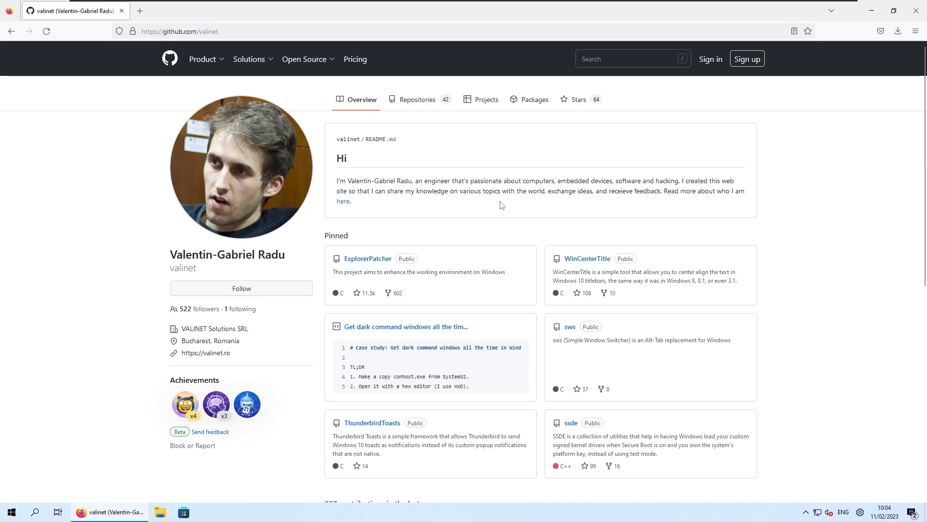
mouse_move(336, 158)
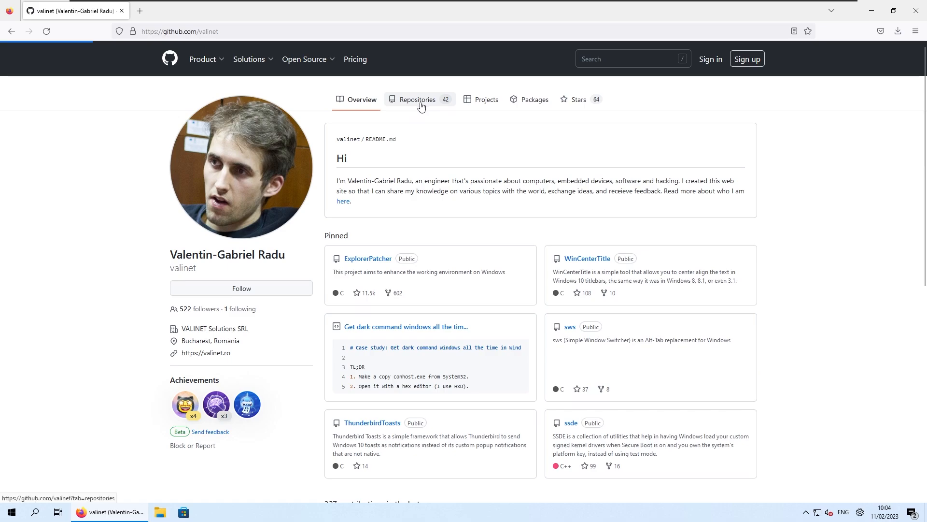
left_click(418, 99)
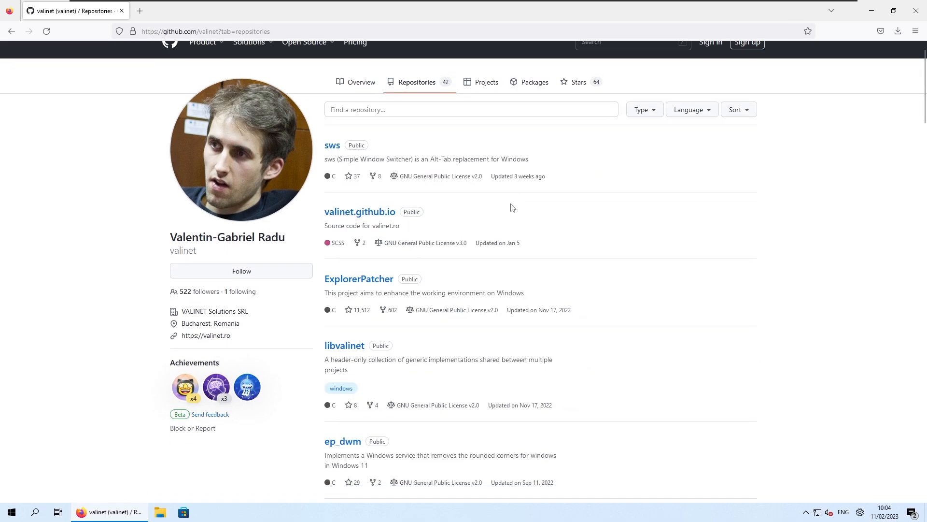
scroll("down", 3)
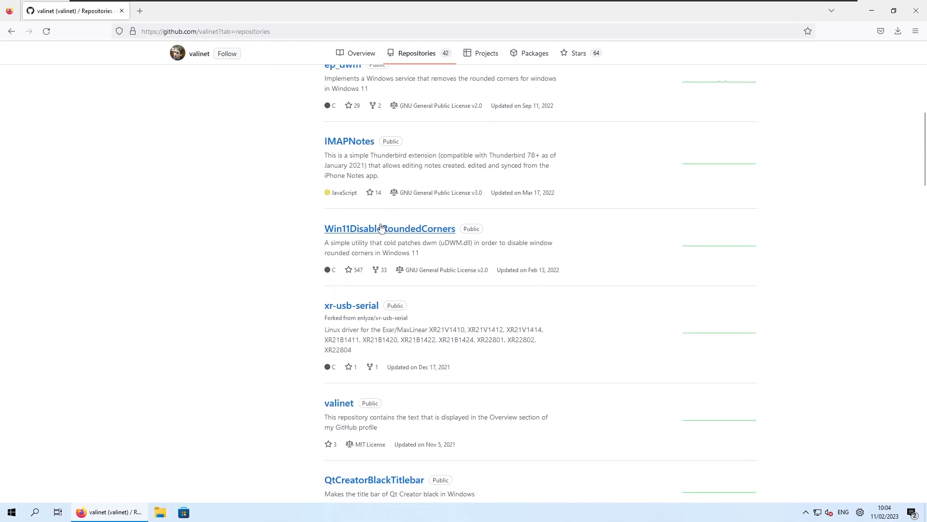
mouse_move(374, 233)
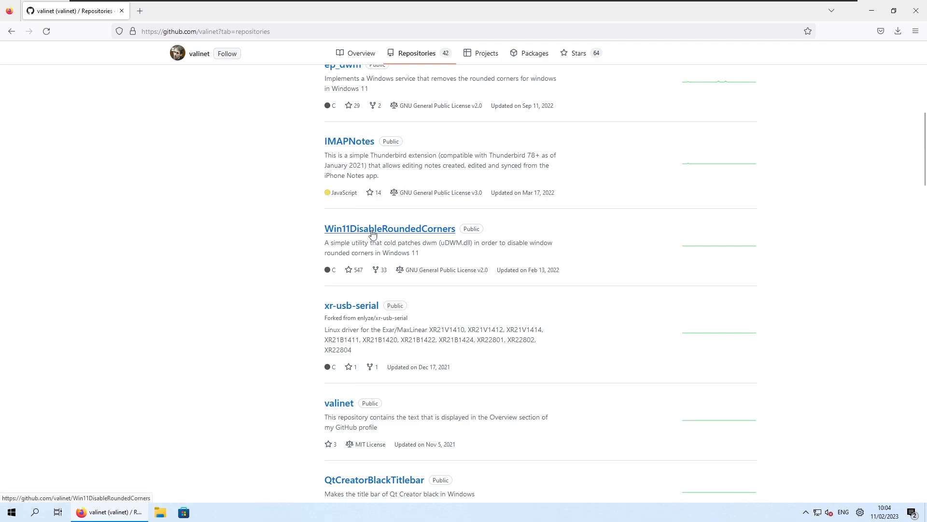
left_click(389, 229)
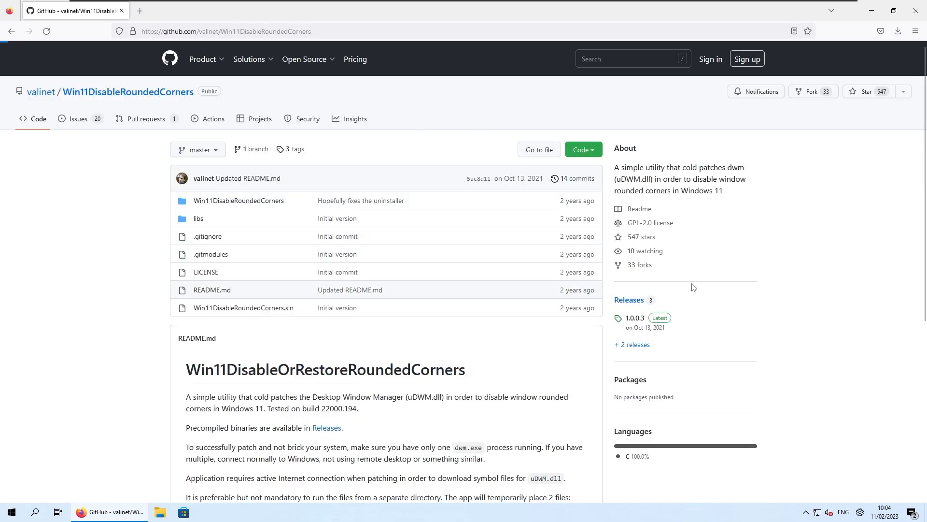
- Download Win11DisableOrRestoreRoundedCorners.exe from Releases and run it past SmartScreen and UAC
left_click(629, 299)
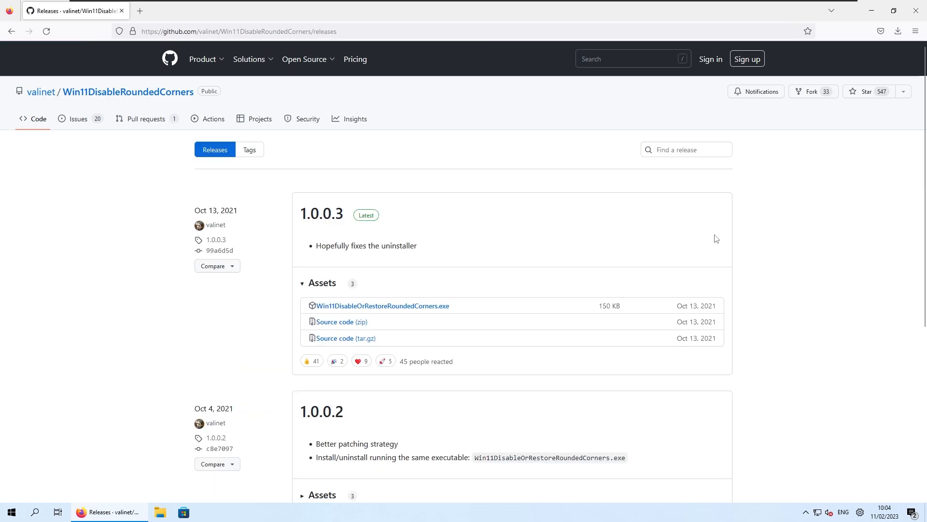
mouse_move(488, 197)
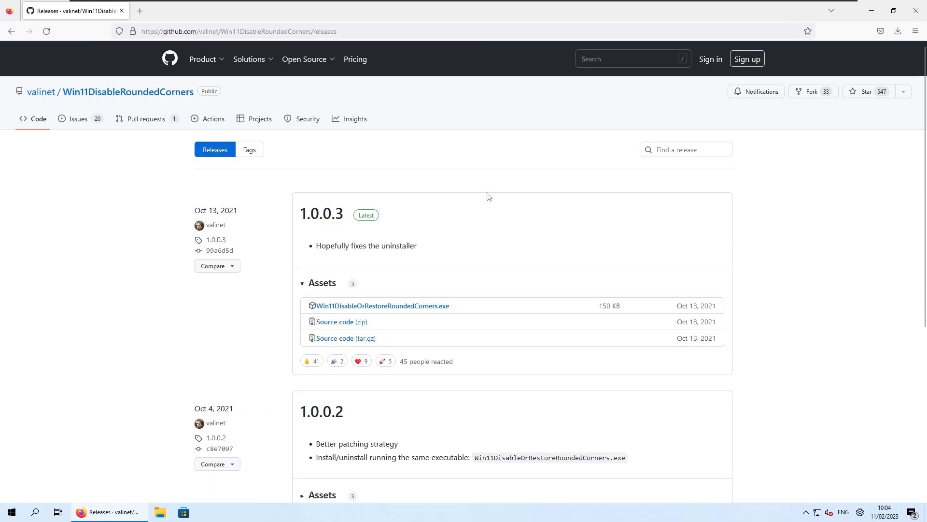
mouse_move(397, 309)
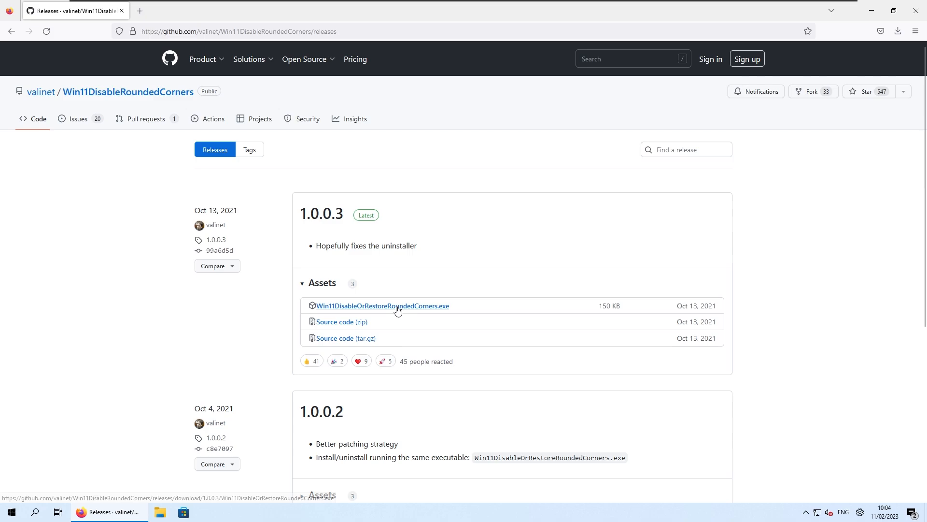
left_click(384, 305)
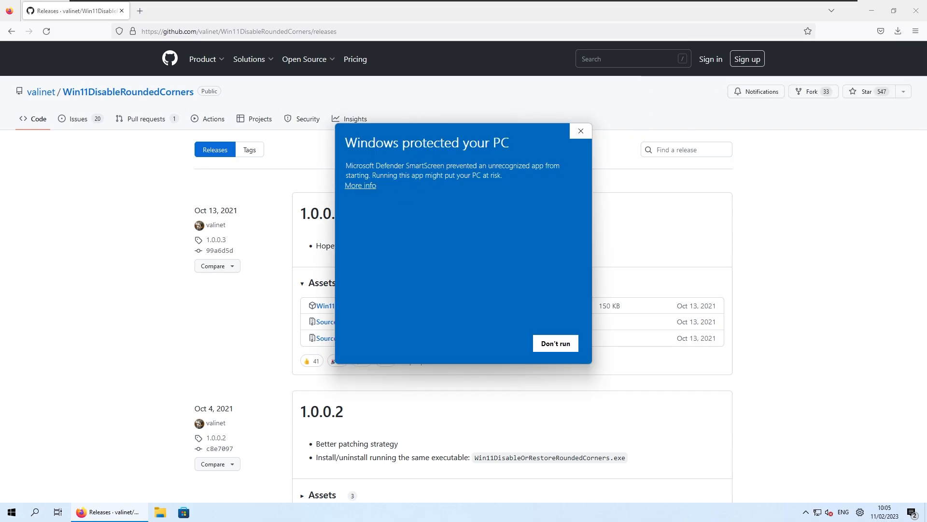
mouse_move(372, 191)
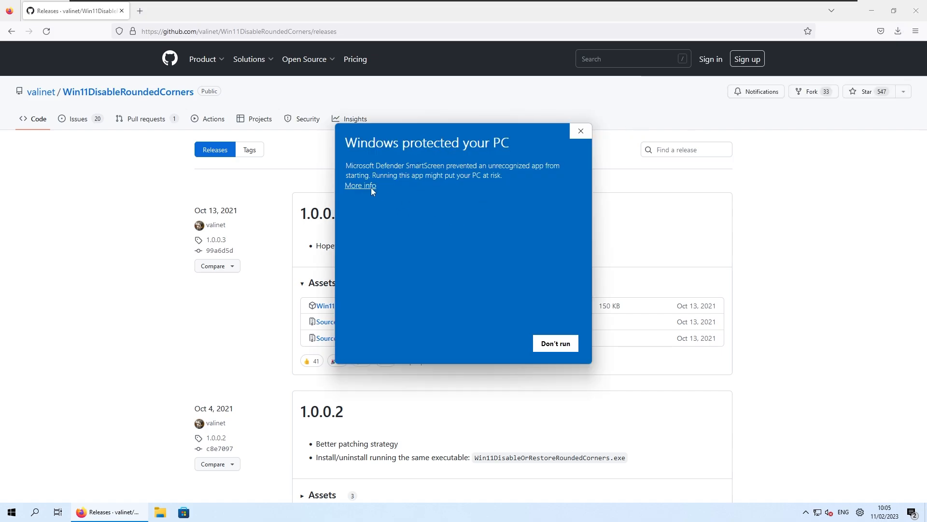
left_click(360, 185)
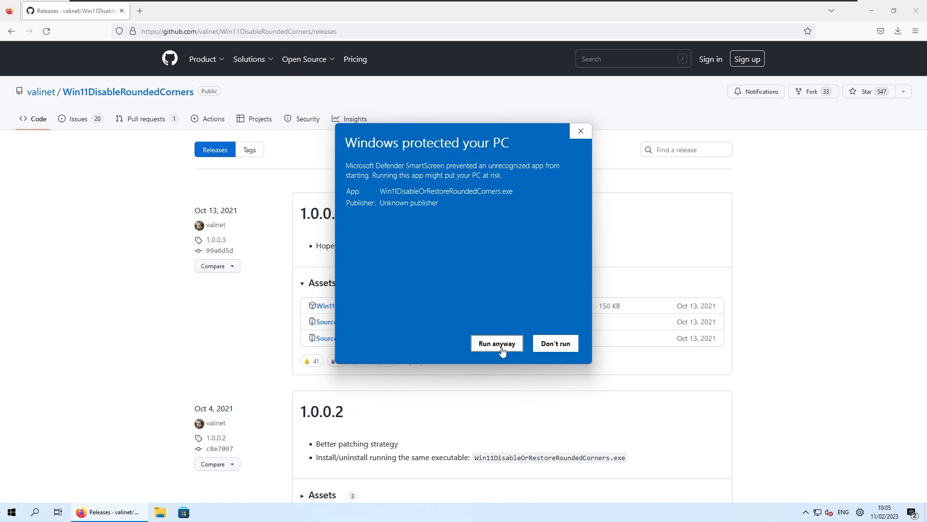
left_click(497, 343)
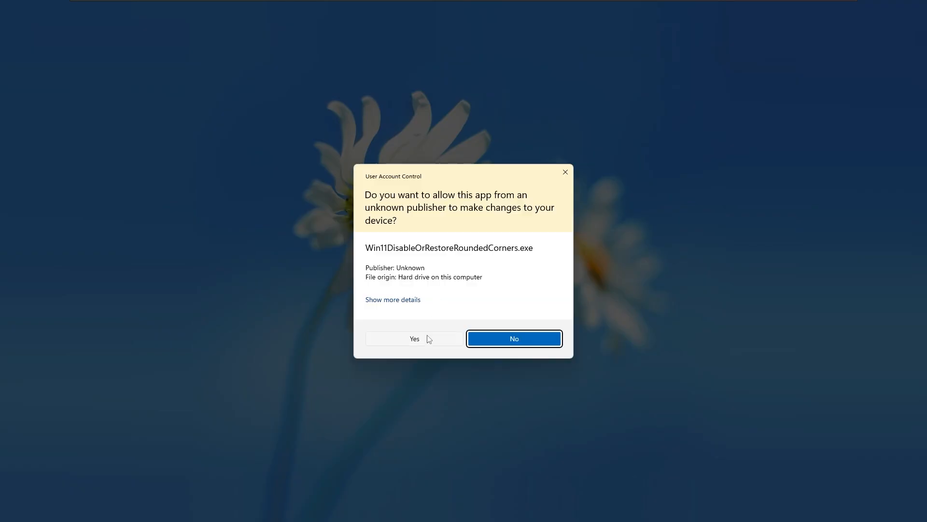
left_click(415, 339)
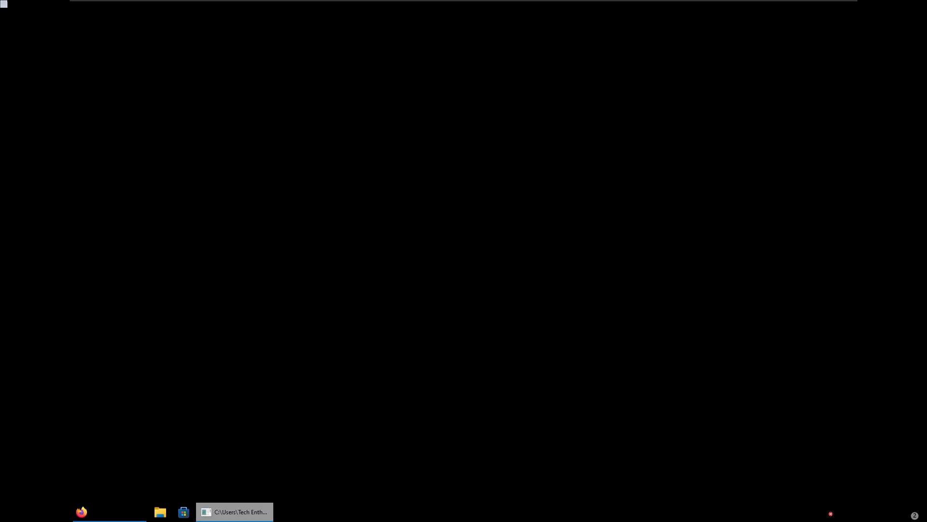
- Run Win11DisableOrRestoreRoundedCorners from the Downloads folder in File Explorer
left_click(162, 511)
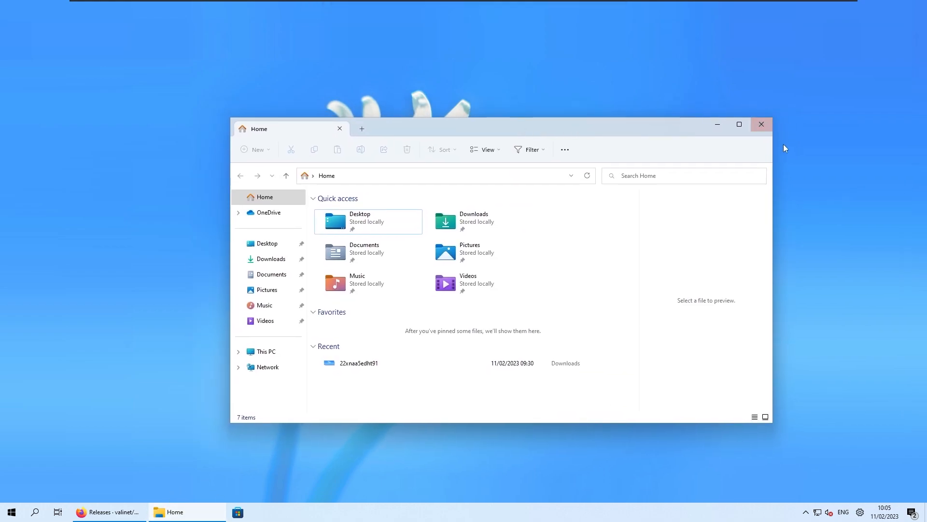
mouse_move(664, 126)
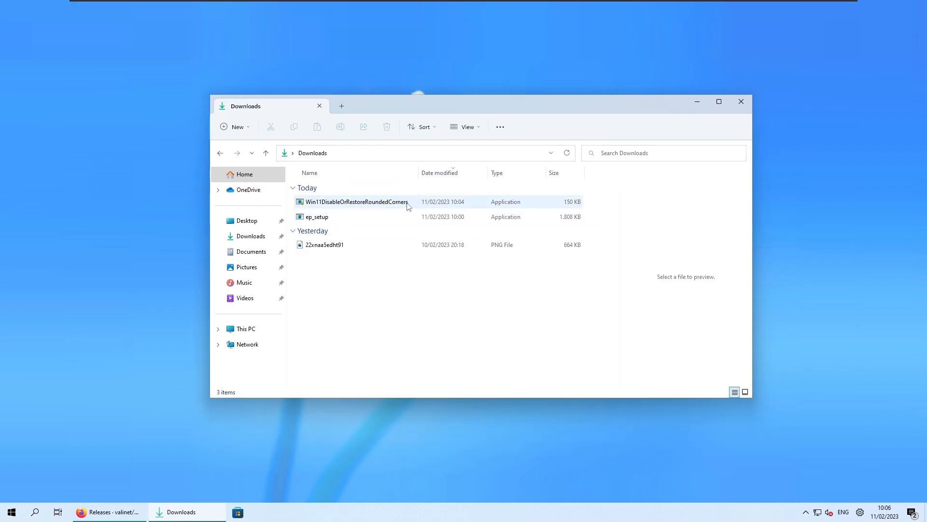
double_click(352, 201)
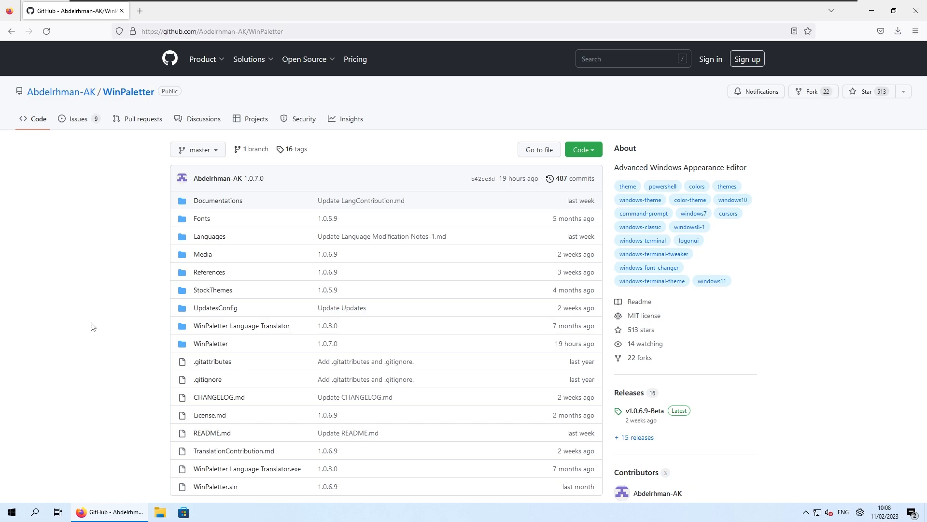
mouse_move(102, 204)
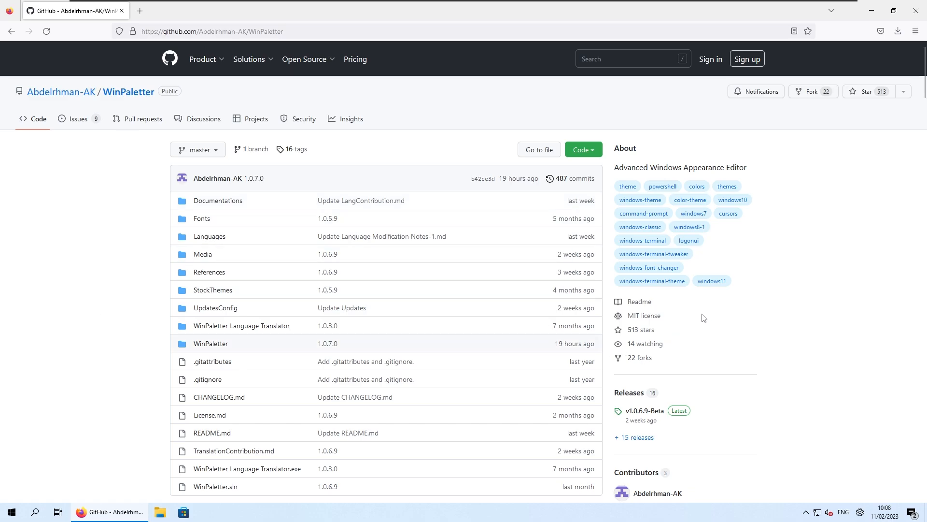
- Download WinPaletter.exe from the v1.0.6.9-Beta release, launch it, and show SmartScreen details
scroll("down", 3)
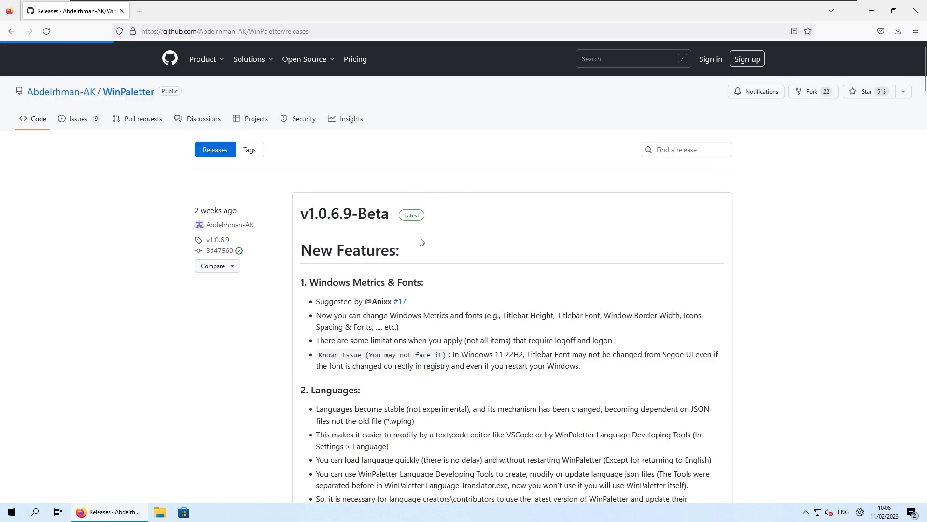
scroll("down", 3)
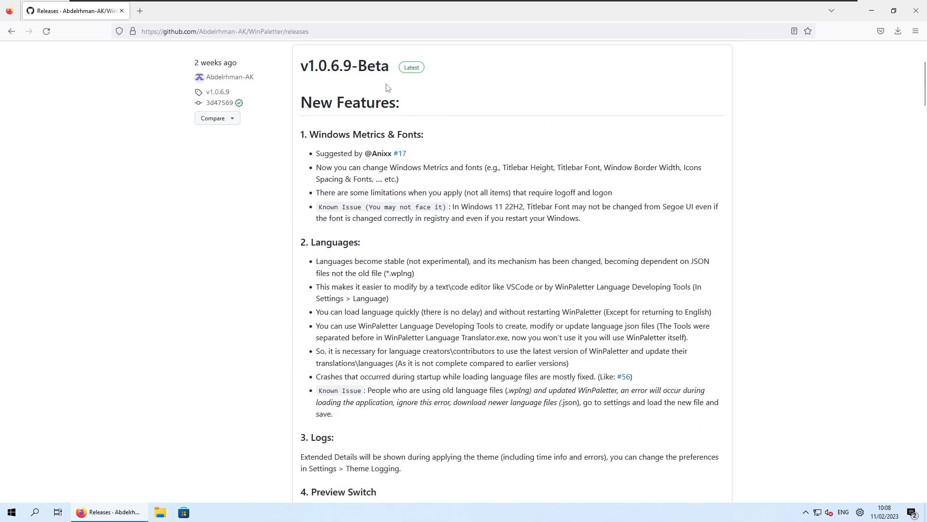
scroll("down", 3)
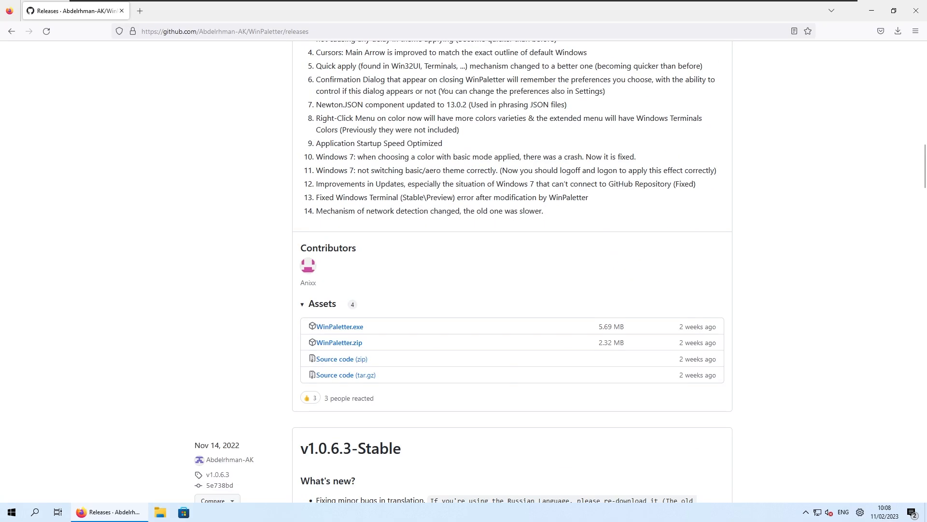
mouse_move(348, 330)
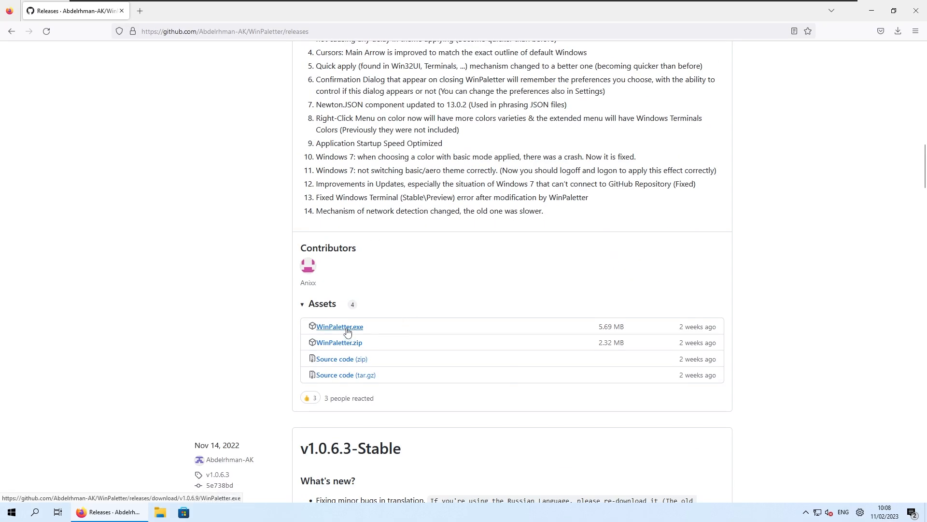
left_click(898, 31)
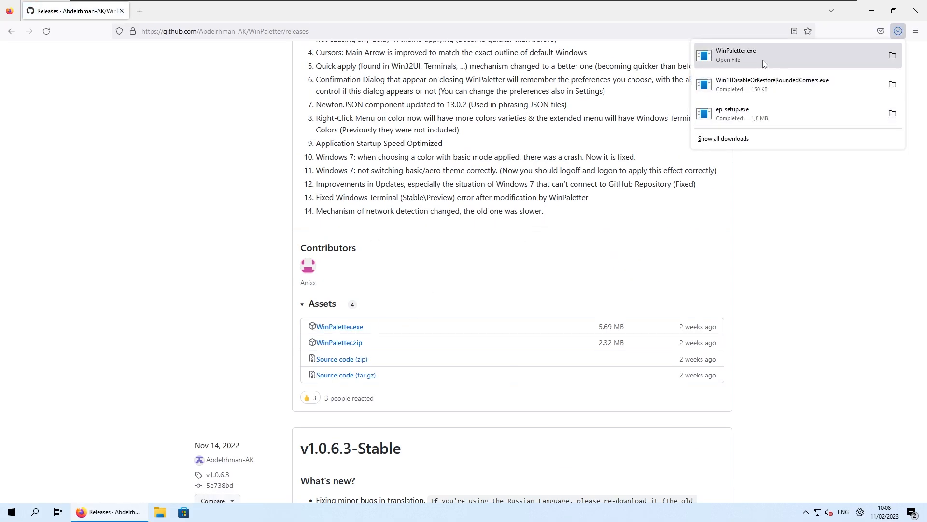
left_click(736, 55)
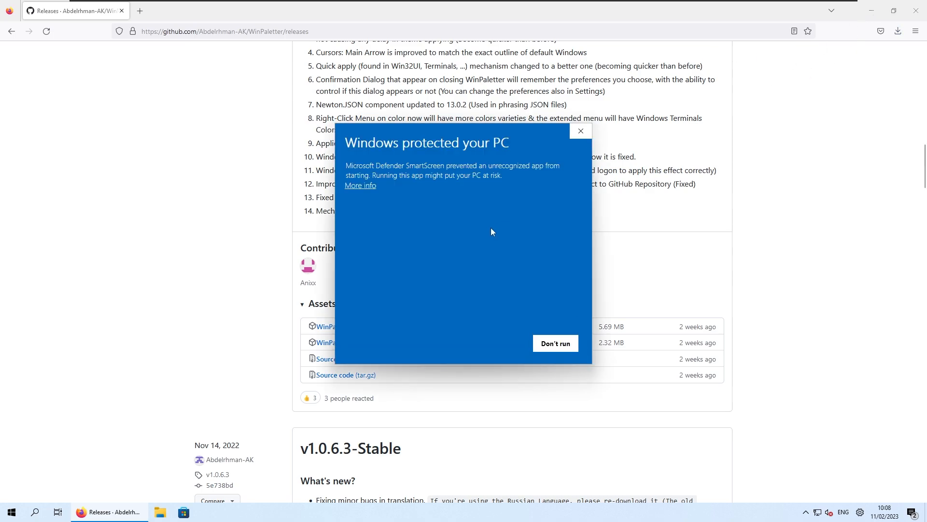
left_click(360, 185)
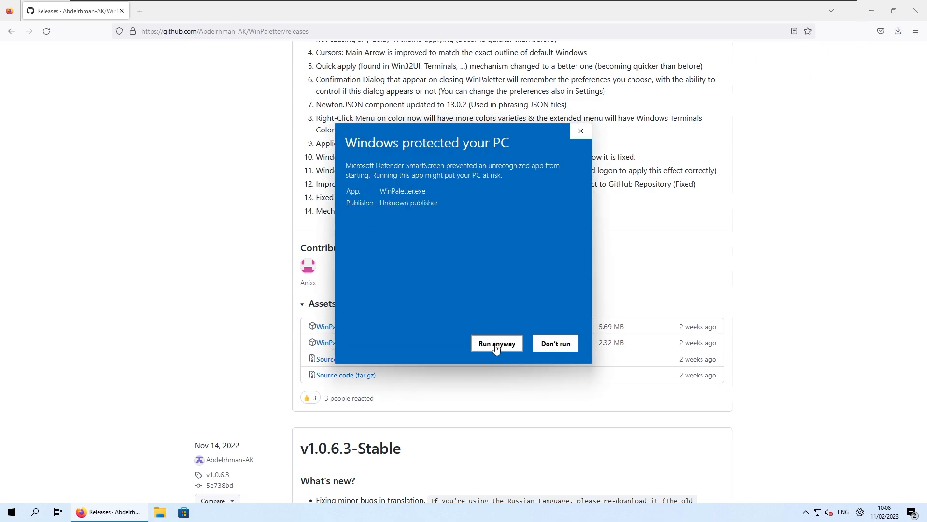
- Run WinPaletter anyway and preview its Windows 8.1, 7, 10 and 11 styling options
left_click(497, 343)
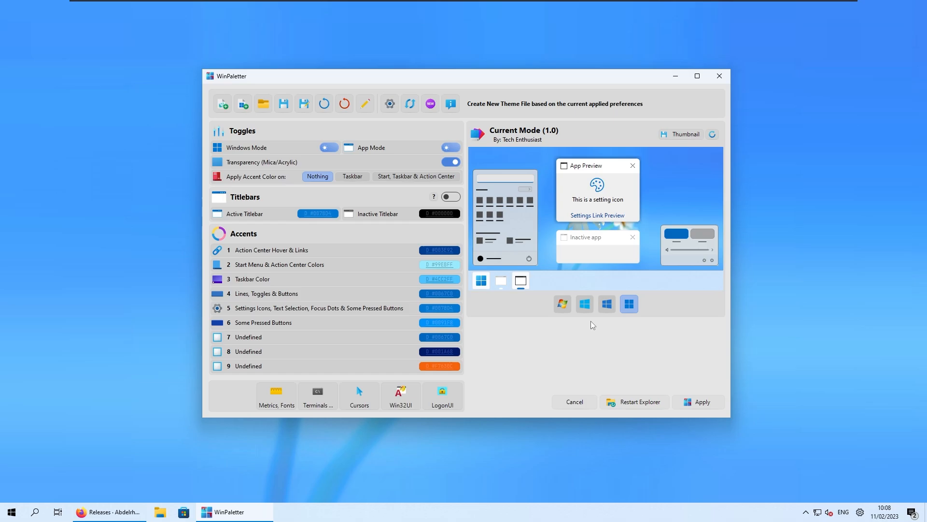
left_click(585, 304)
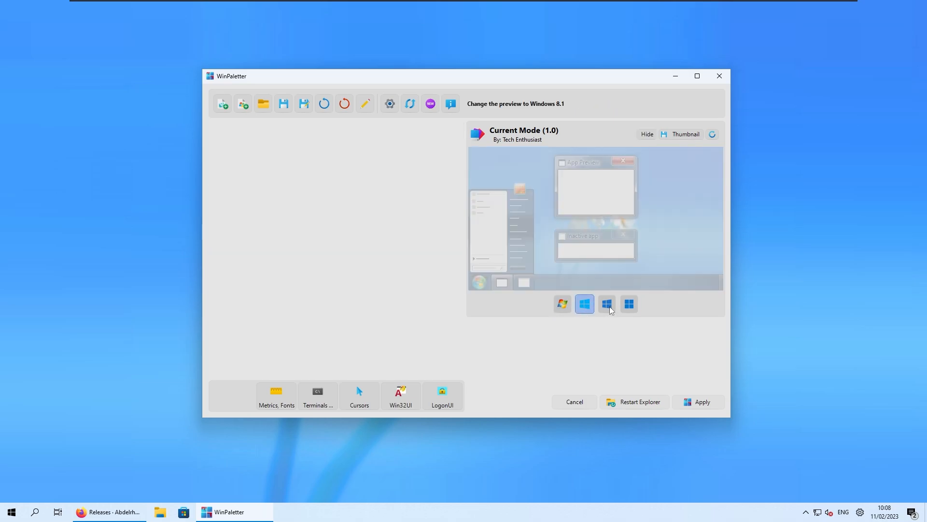
left_click(562, 304)
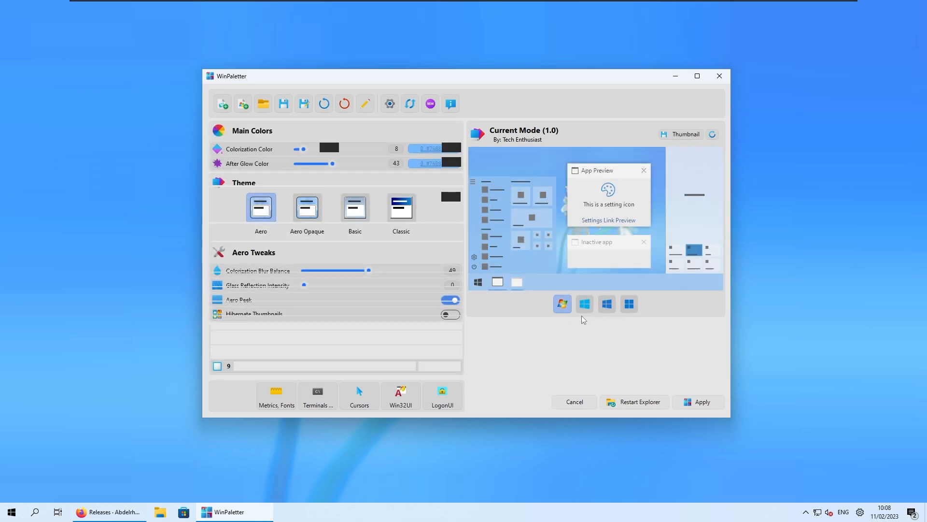
left_click(607, 304)
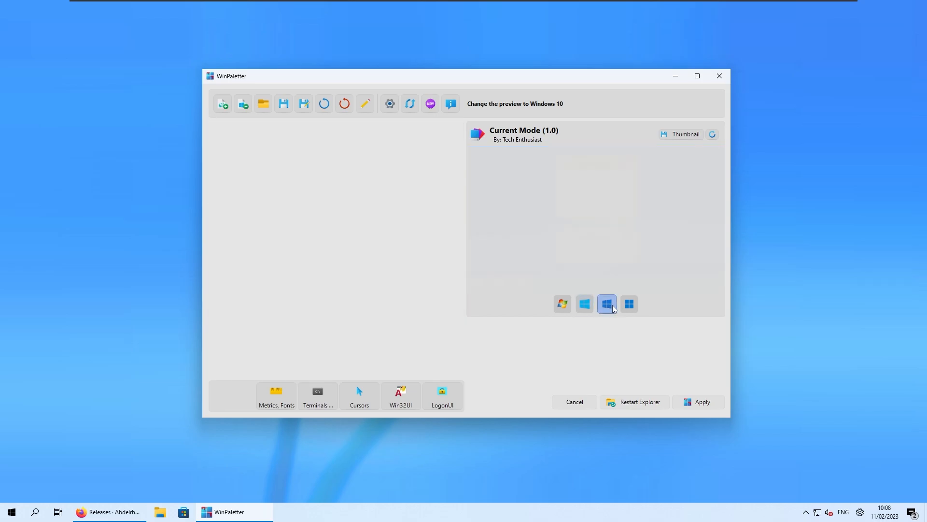
left_click(629, 304)
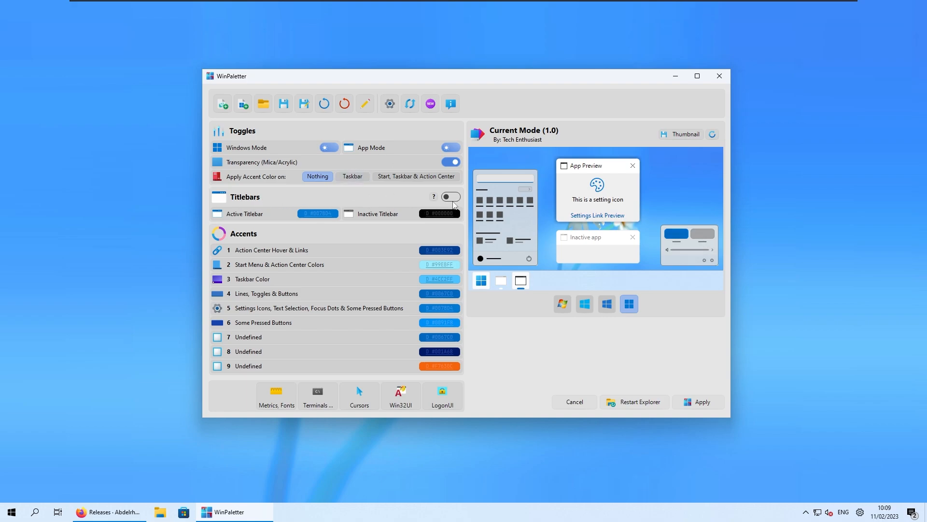
- Enable coloured titlebars and set the active titlebar to Windows 8.1 yellow F6C34A
left_click(451, 197)
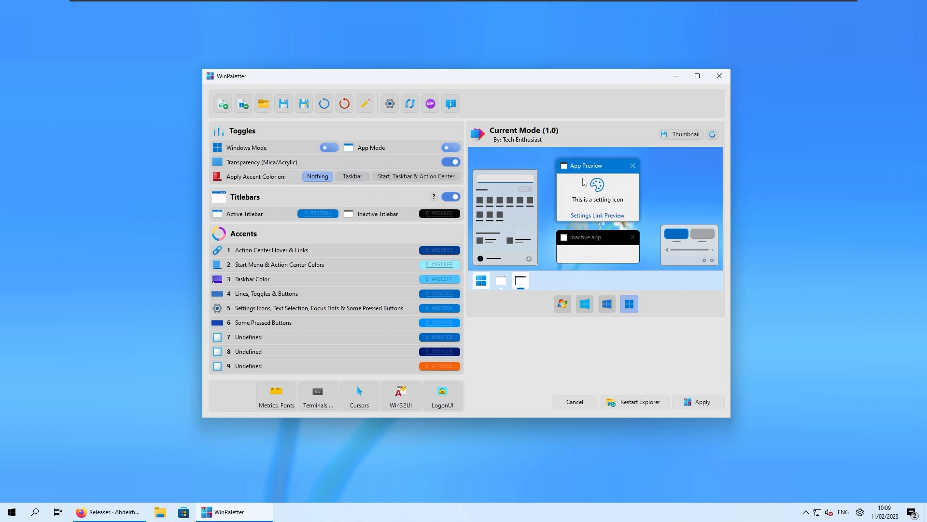
mouse_move(585, 304)
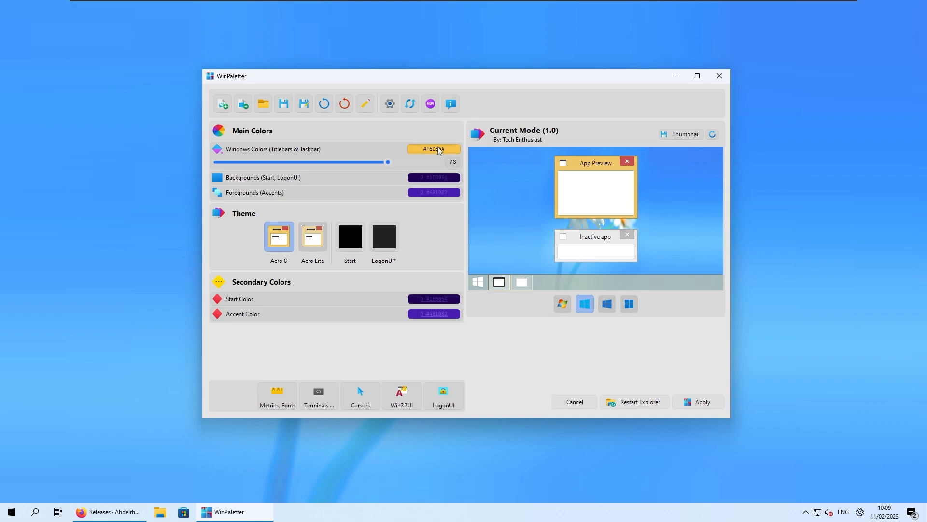
left_click(434, 149)
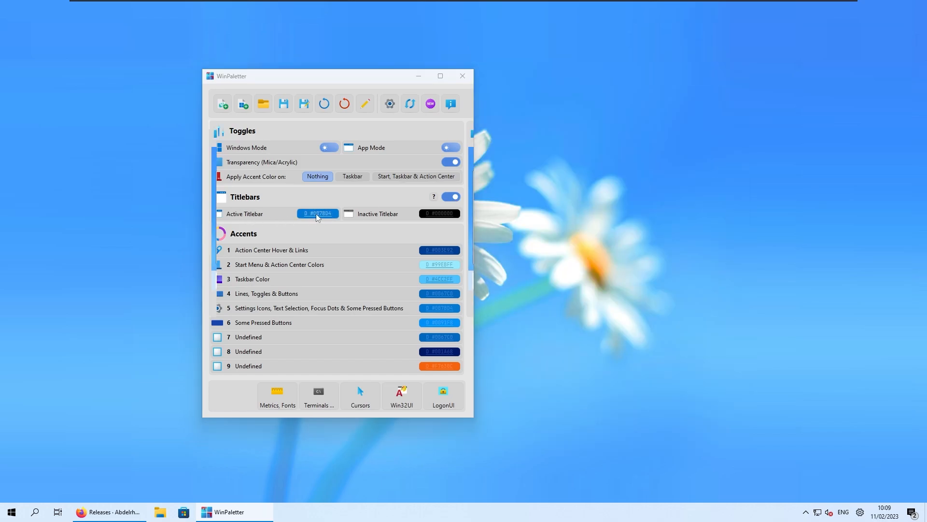
left_click(317, 214)
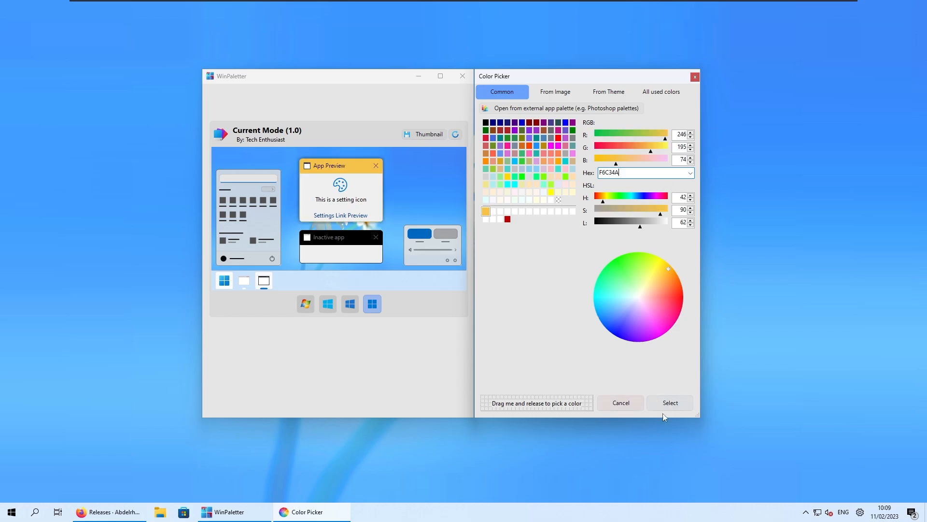
left_click(670, 402)
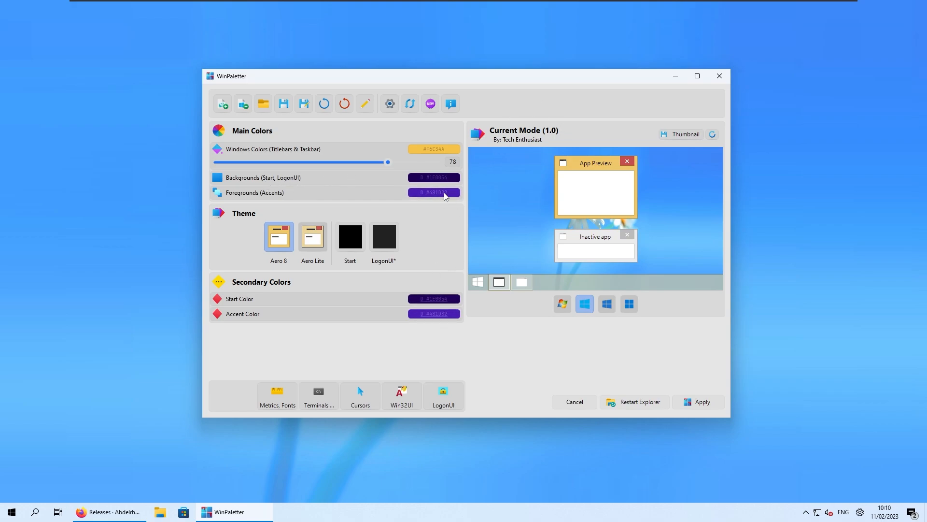
- Set the Windows 8.1 dark purple 1E0054 accent and apply the yellow-titlebar theme
left_click(433, 177)
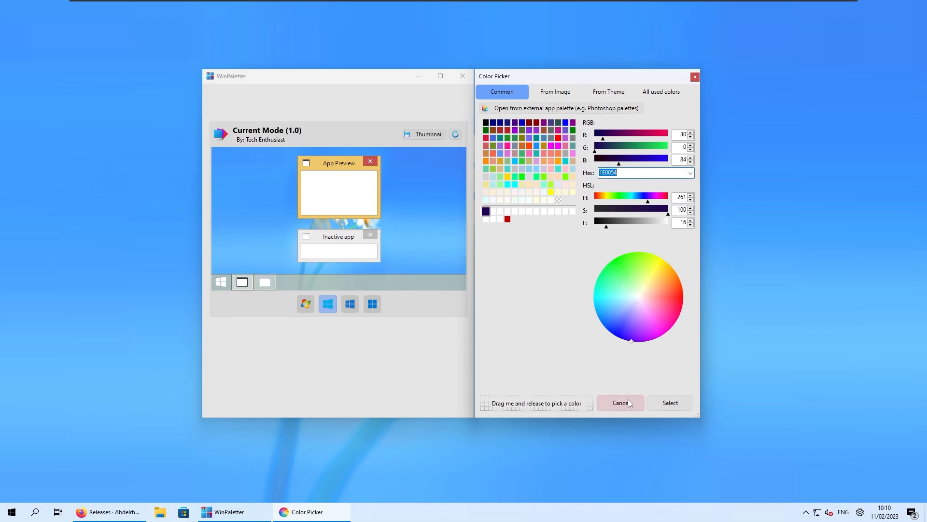
left_click(620, 403)
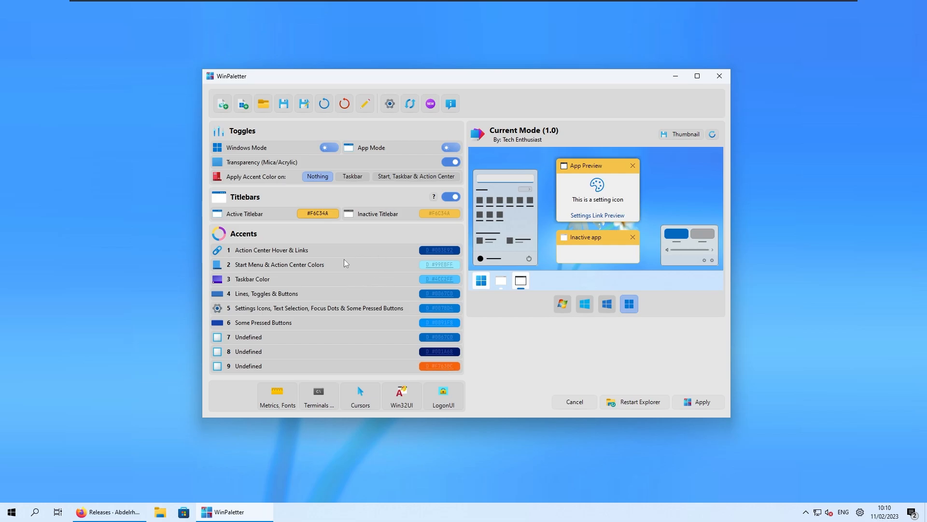
mouse_move(262, 256)
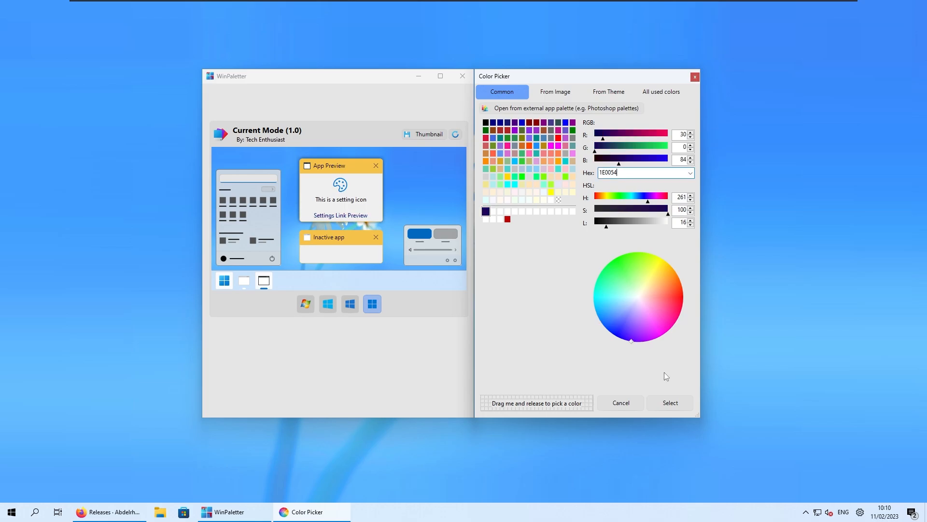
left_click(669, 402)
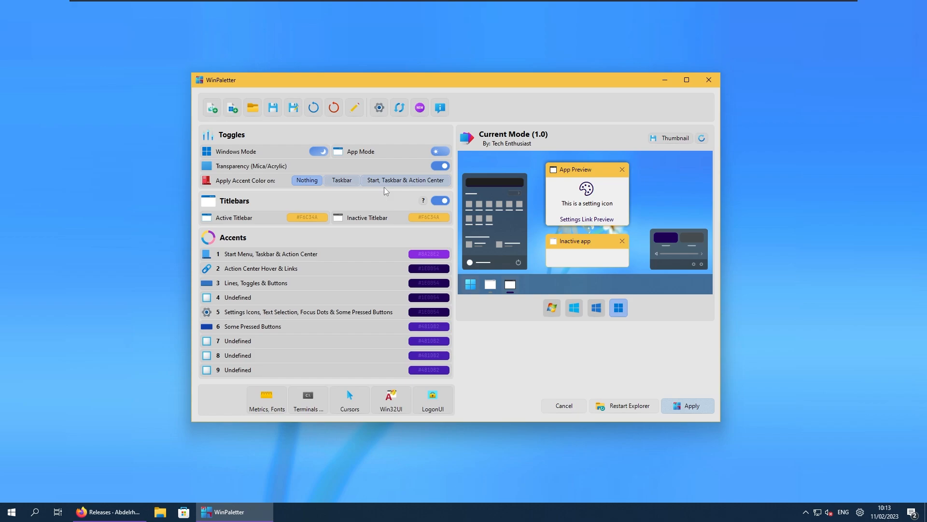
left_click(406, 180)
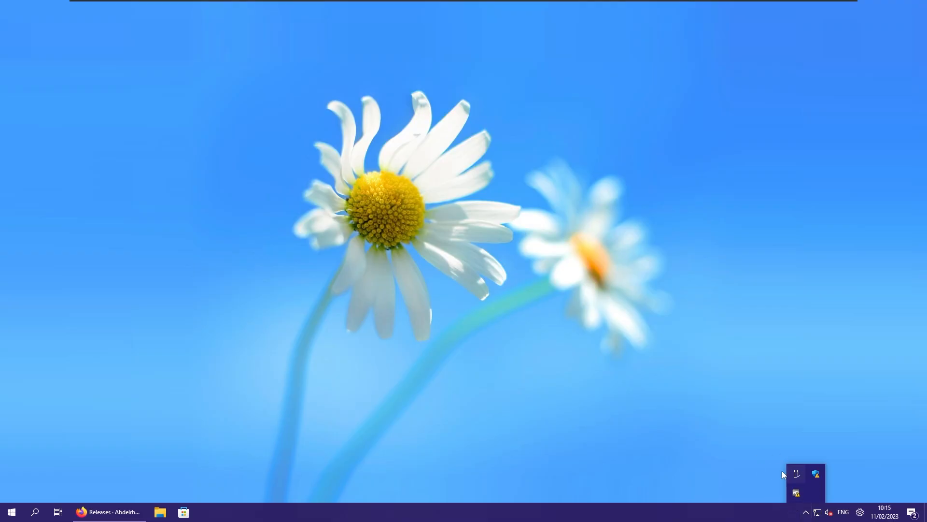
- Open a File Explorer window from the tile Start menu, then close it to reveal the desktop
left_click(12, 511)
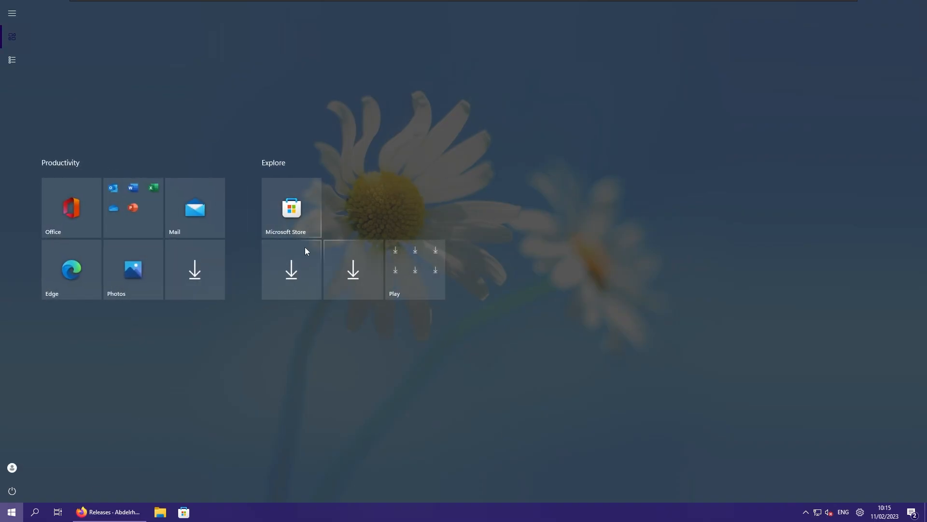
left_click(160, 512)
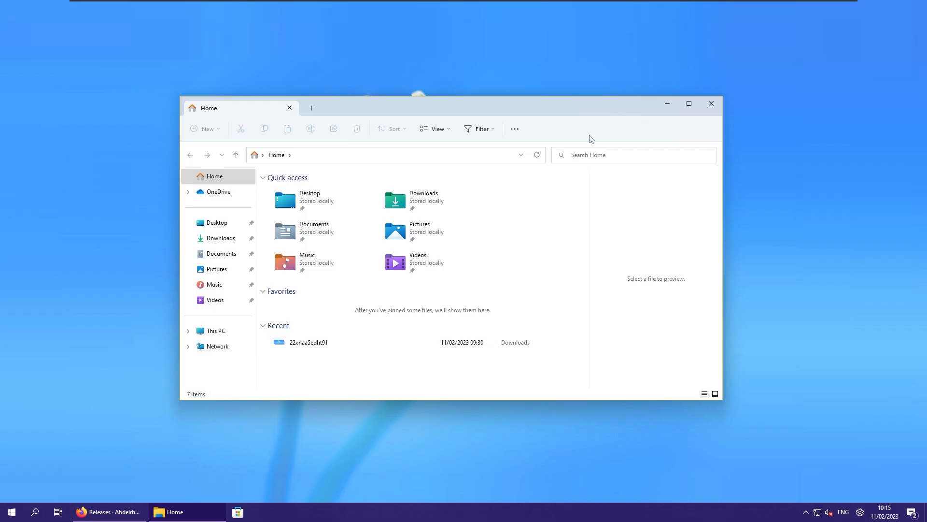
mouse_move(712, 101)
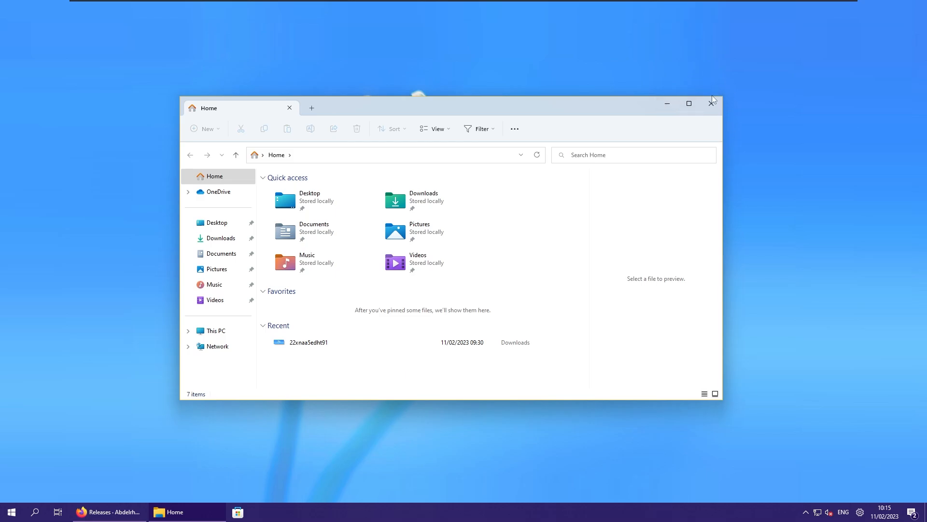
mouse_move(622, 98)
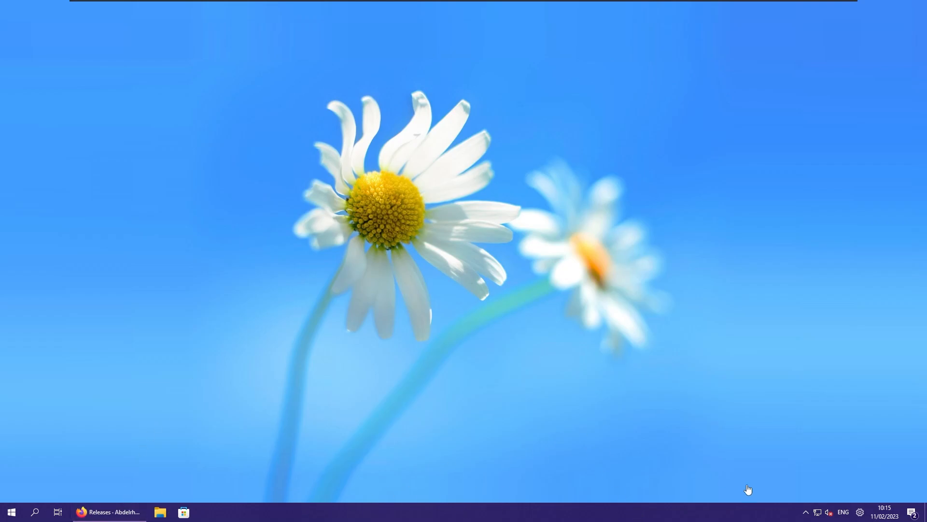
mouse_move(879, 506)
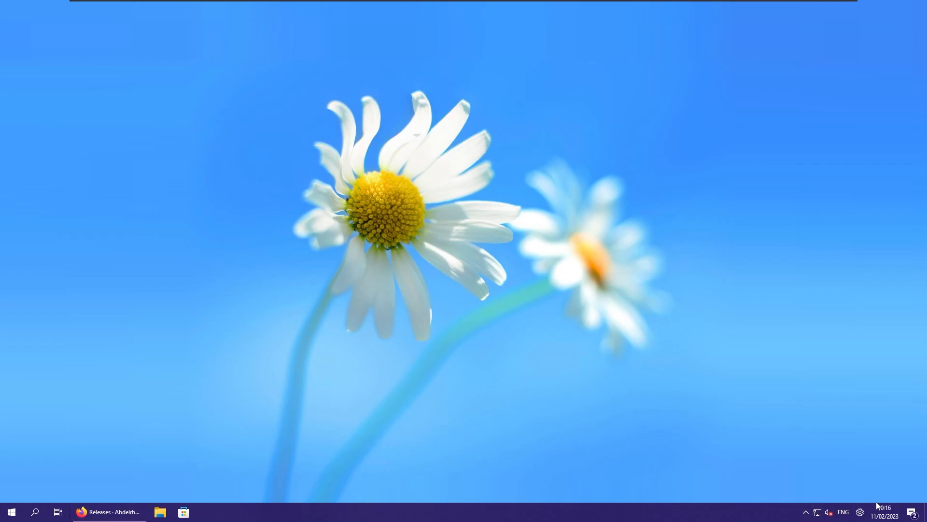
left_click(823, 511)
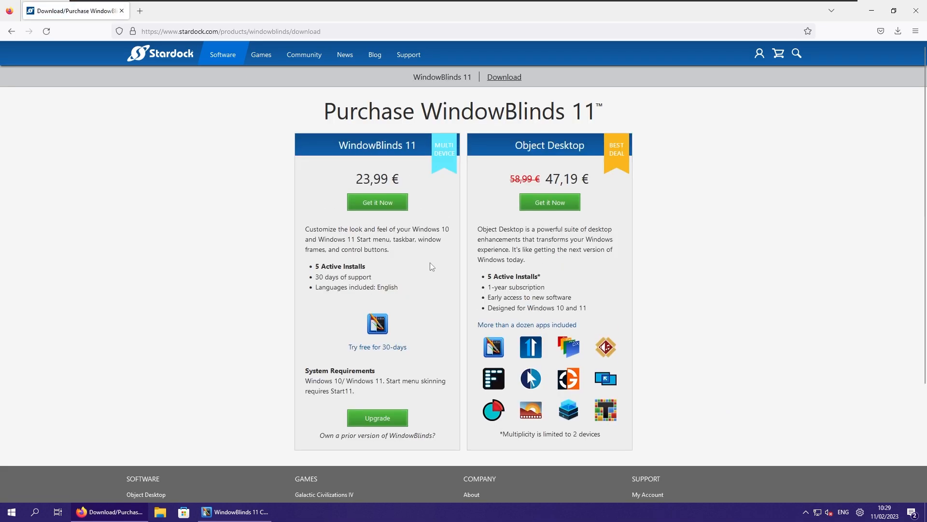
mouse_move(442, 265)
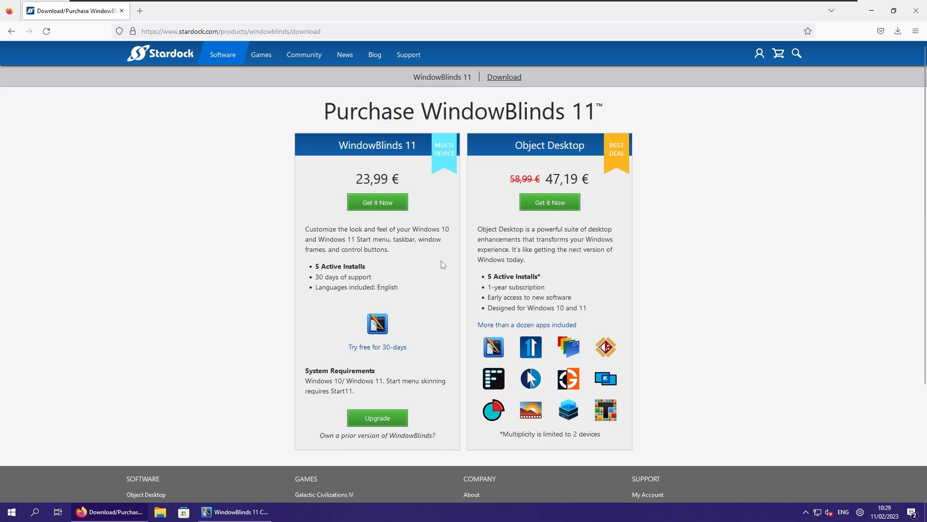
mouse_move(429, 255)
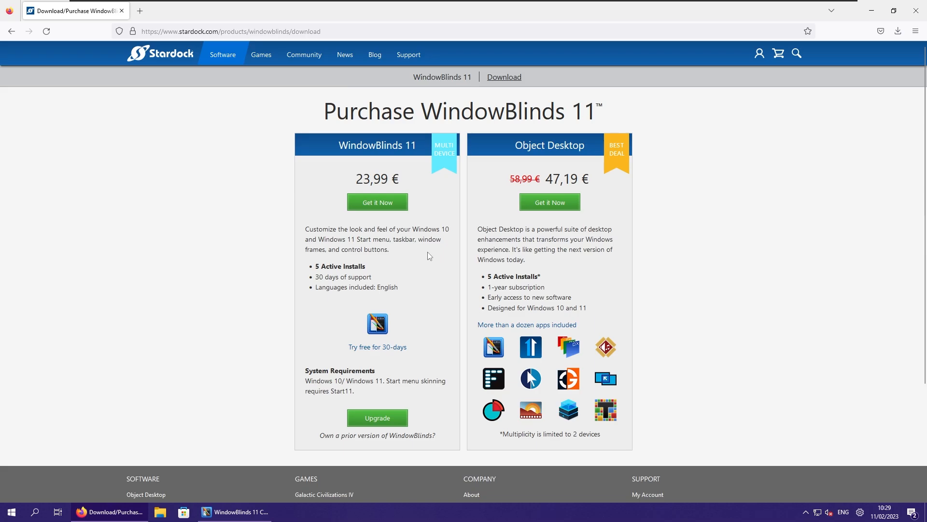
mouse_move(254, 325)
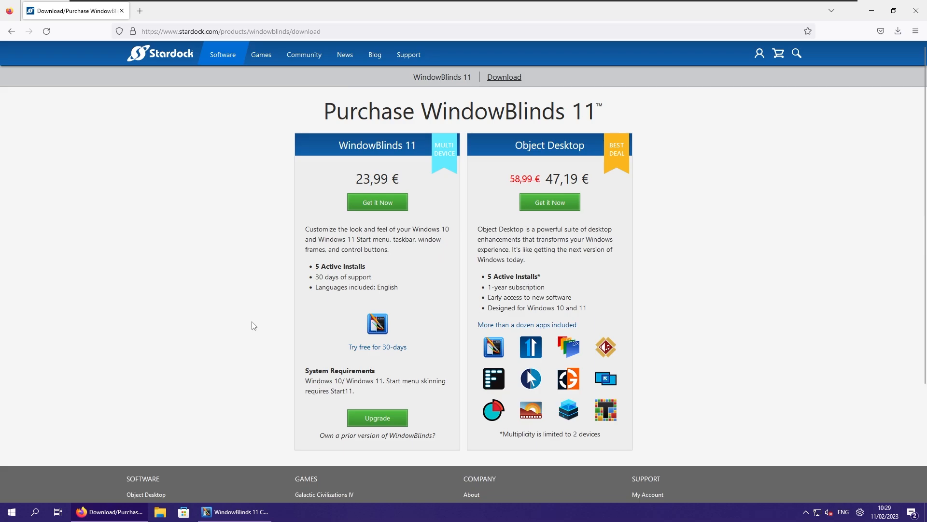
mouse_move(265, 445)
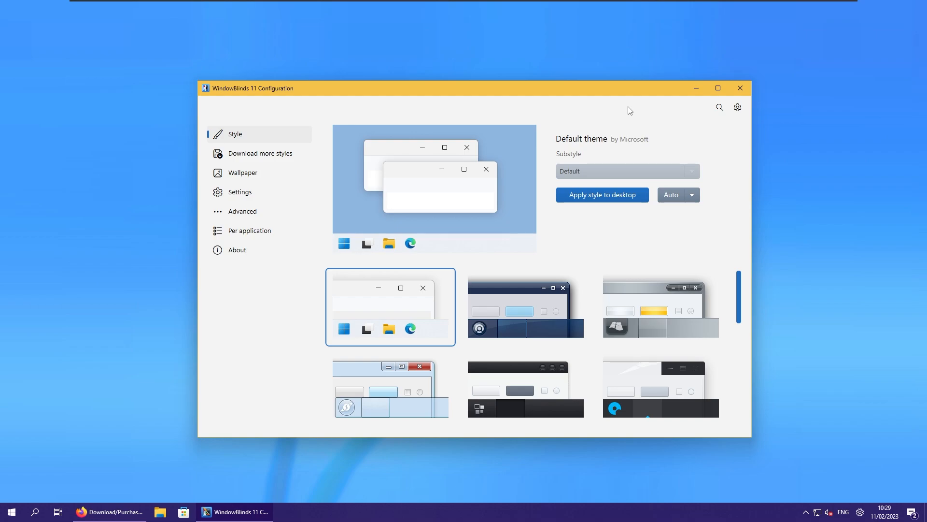
mouse_move(626, 112)
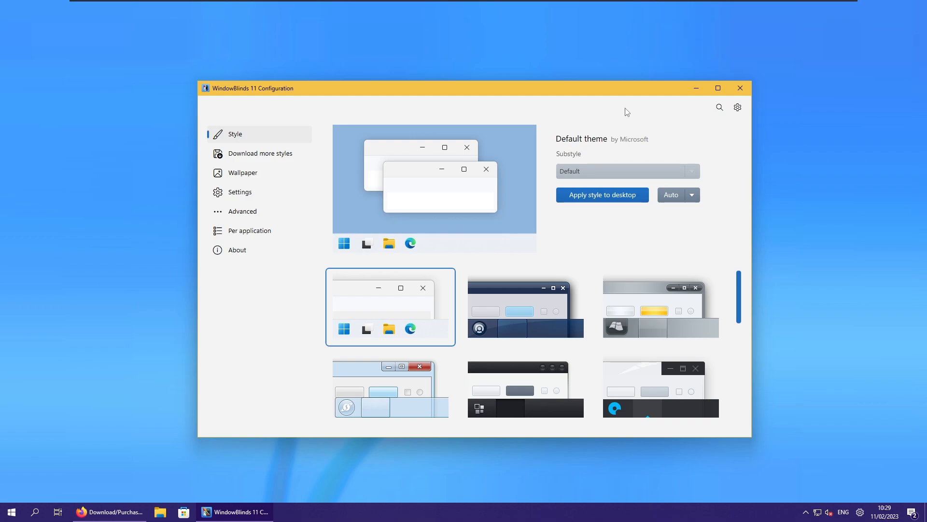
mouse_move(629, 116)
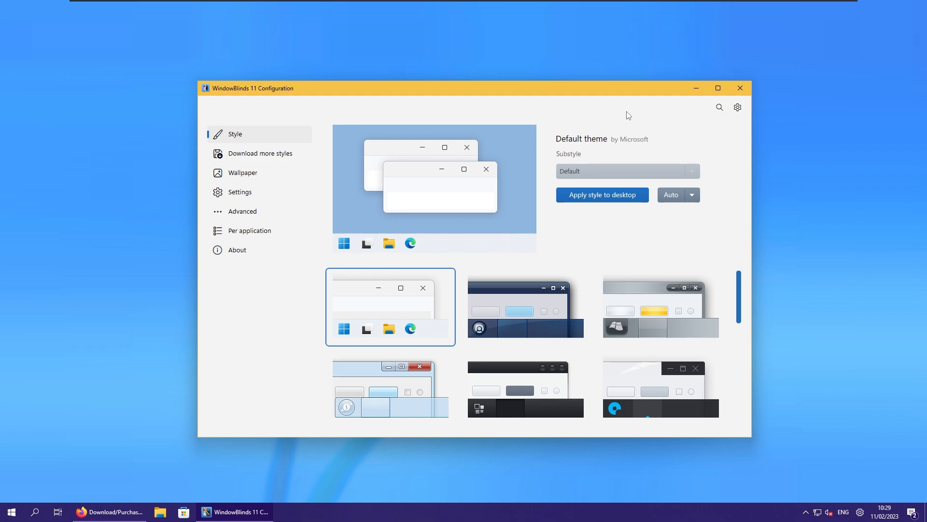
mouse_move(641, 96)
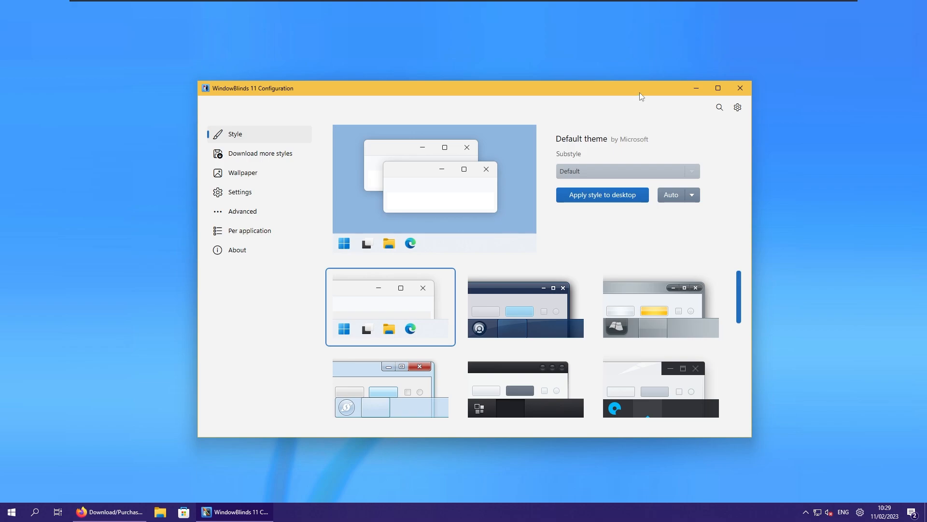
mouse_move(618, 254)
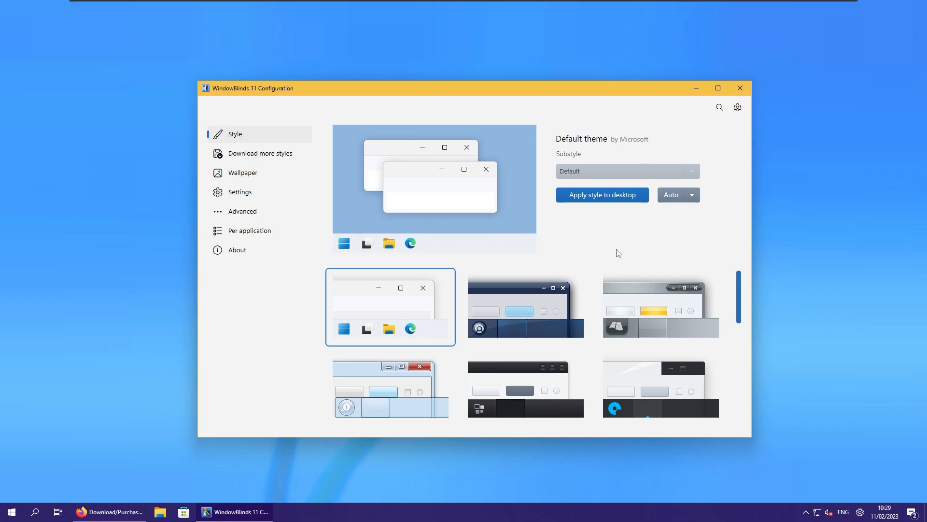
mouse_move(620, 235)
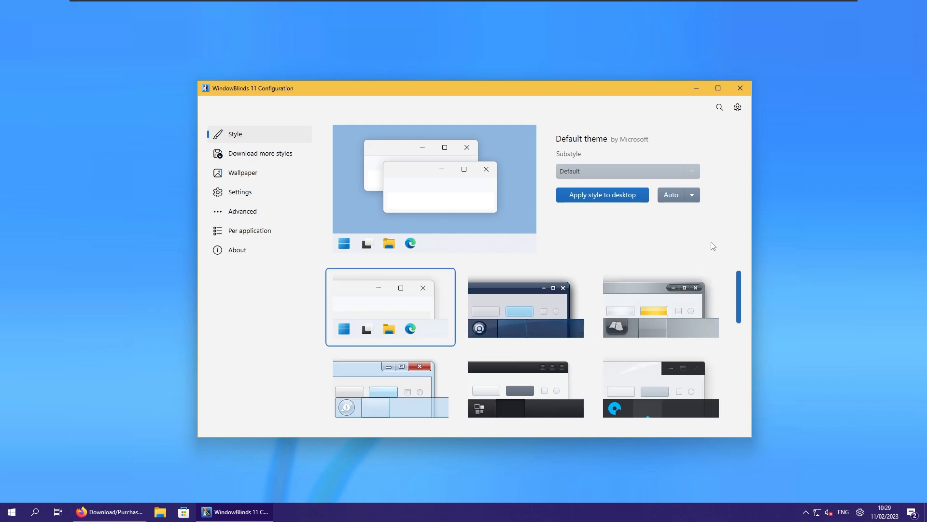
mouse_move(639, 242)
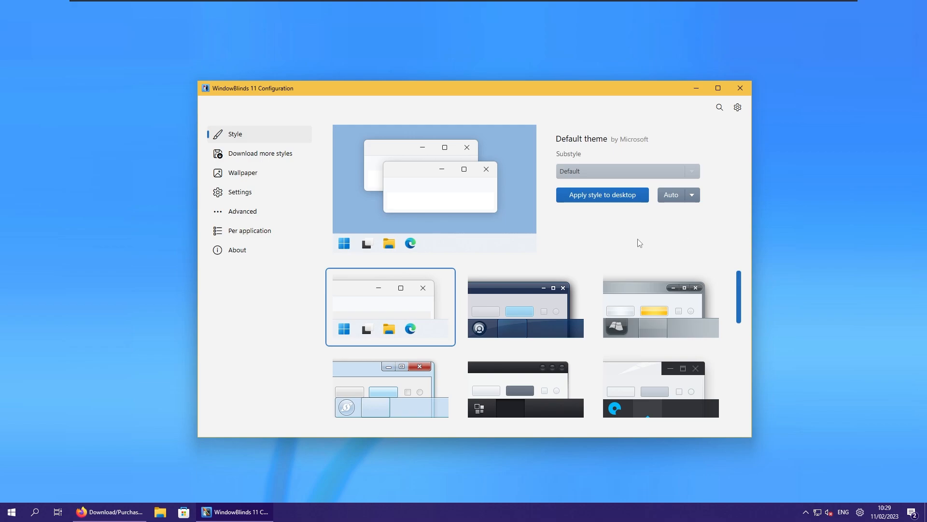
- Select the Win8 style and its 'Win8 (Window 8) (Preset)' substyle
scroll("down", 3)
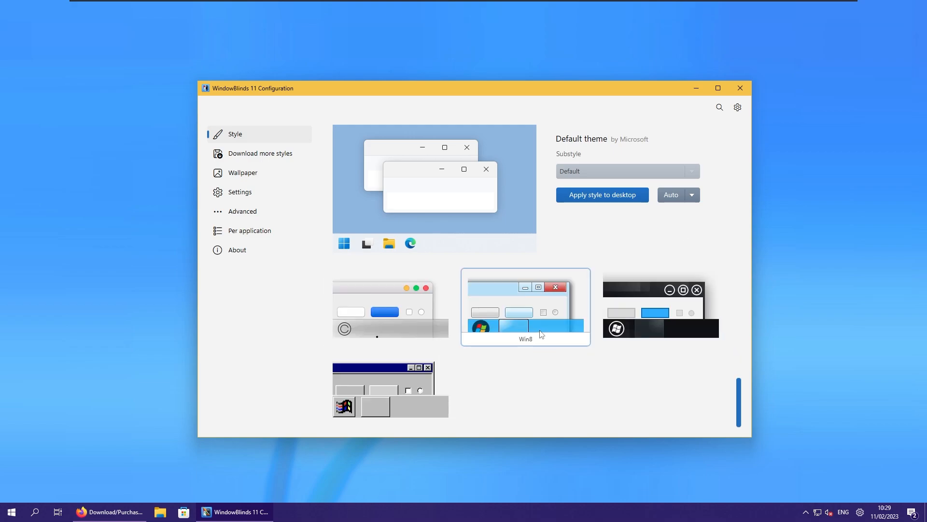
left_click(525, 307)
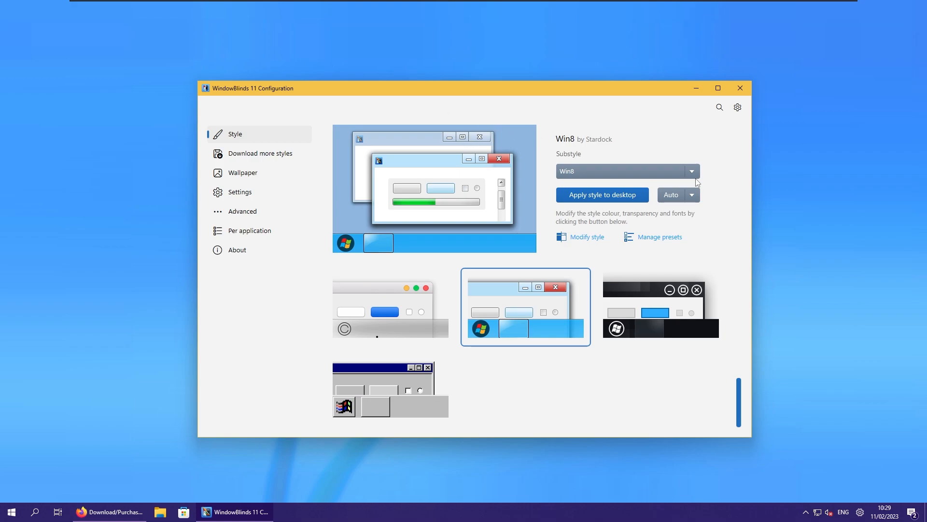
left_click(692, 171)
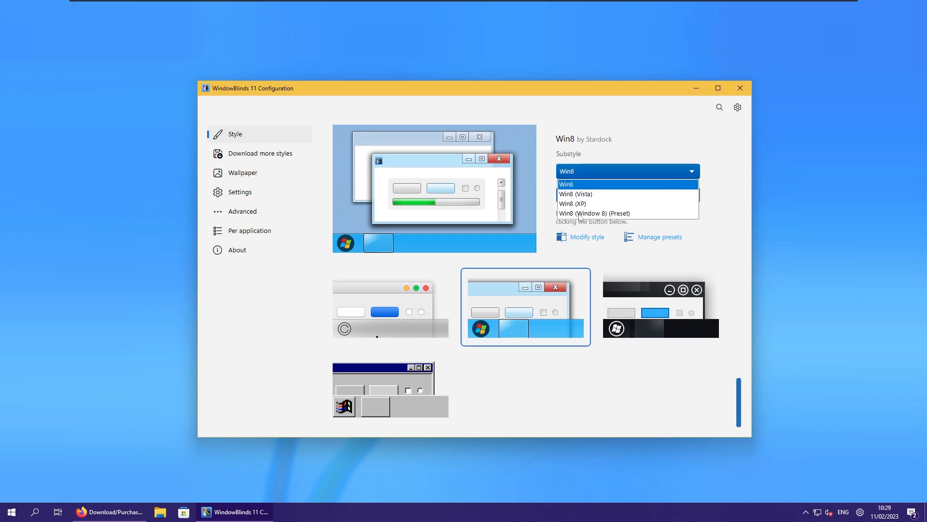
left_click(594, 213)
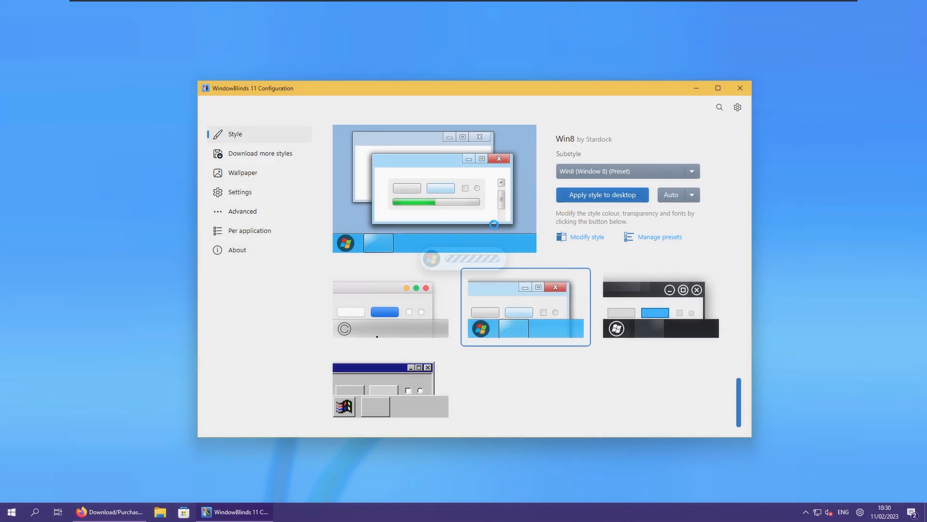
- Apply the Win8 skin to the whole desktop and dismiss the Start menu
left_click(602, 195)
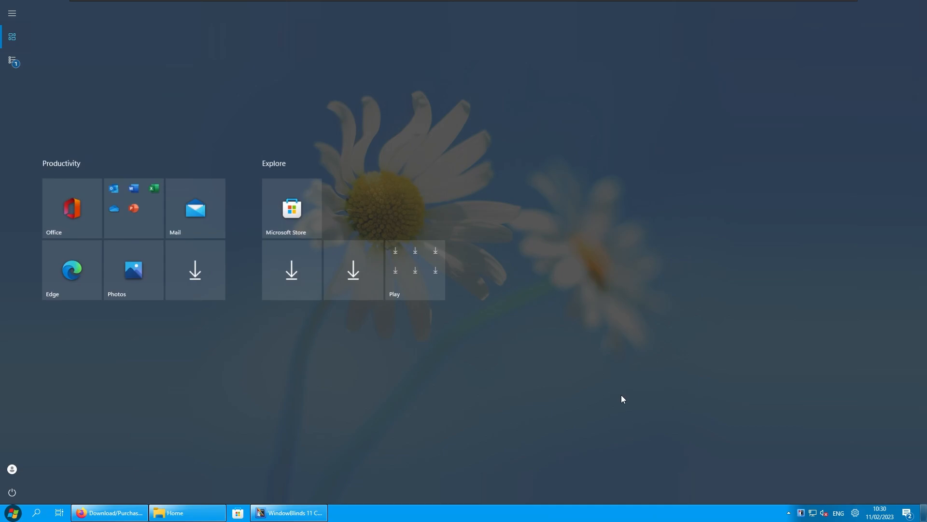
left_click(176, 512)
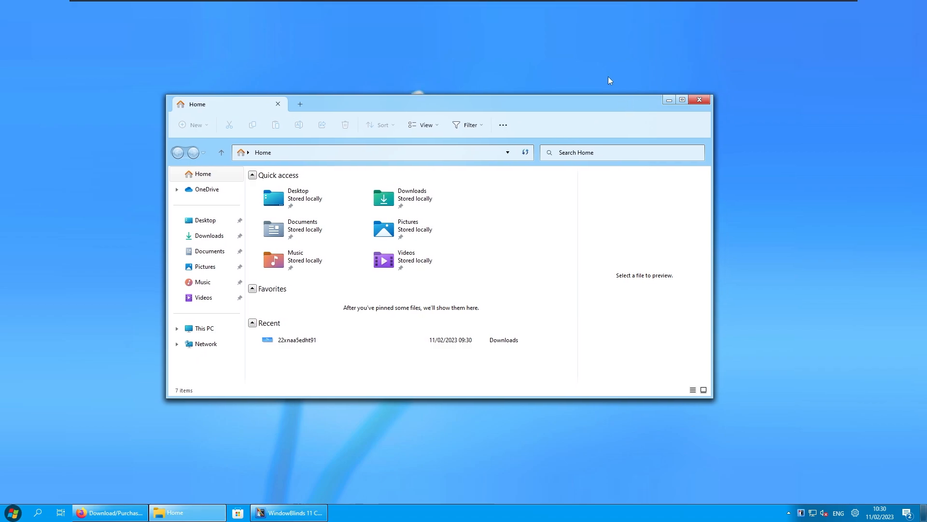
mouse_move(535, 267)
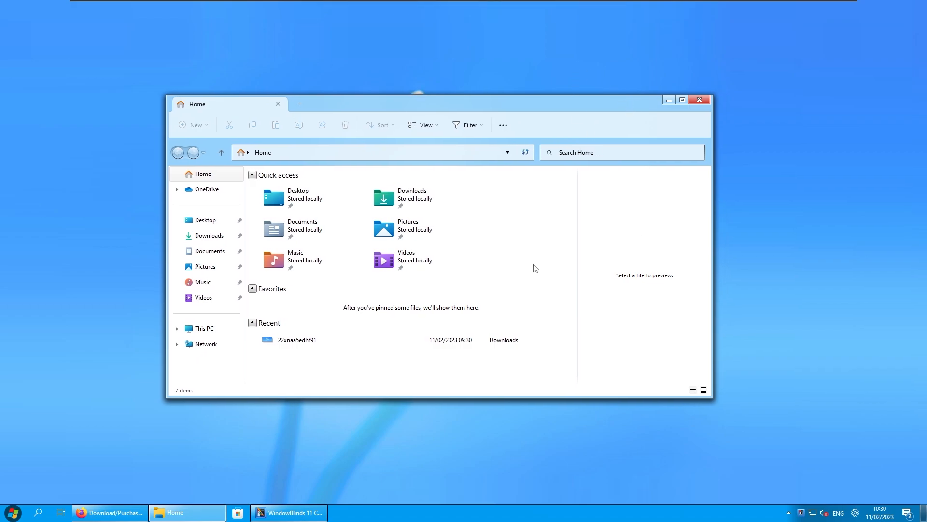
mouse_move(532, 268)
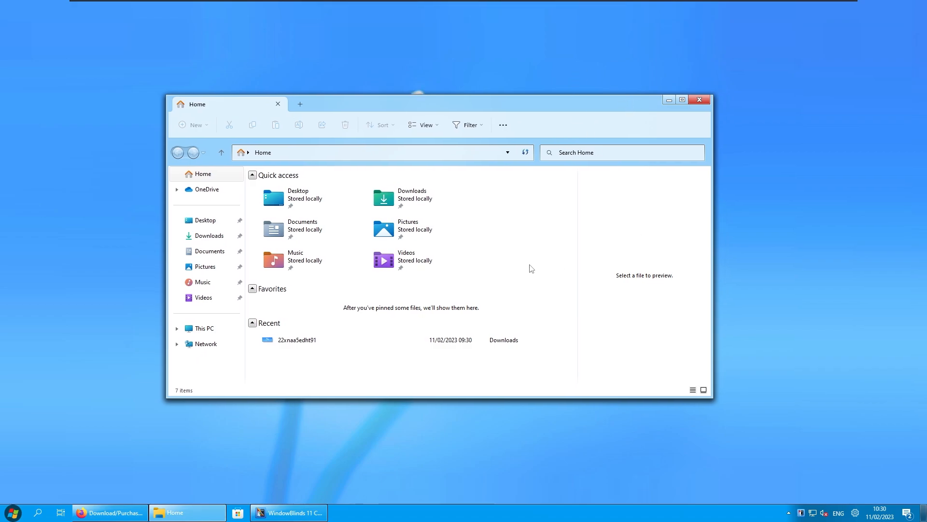
mouse_move(584, 110)
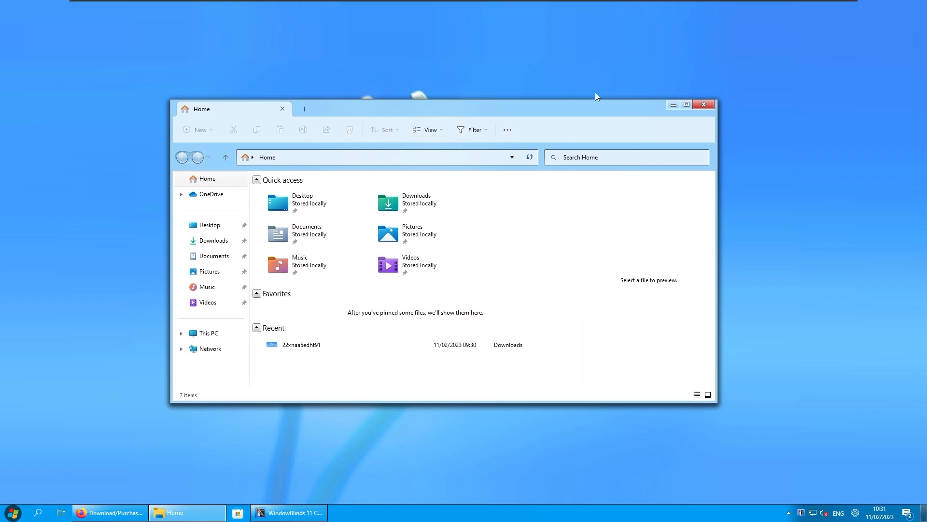
mouse_move(558, 74)
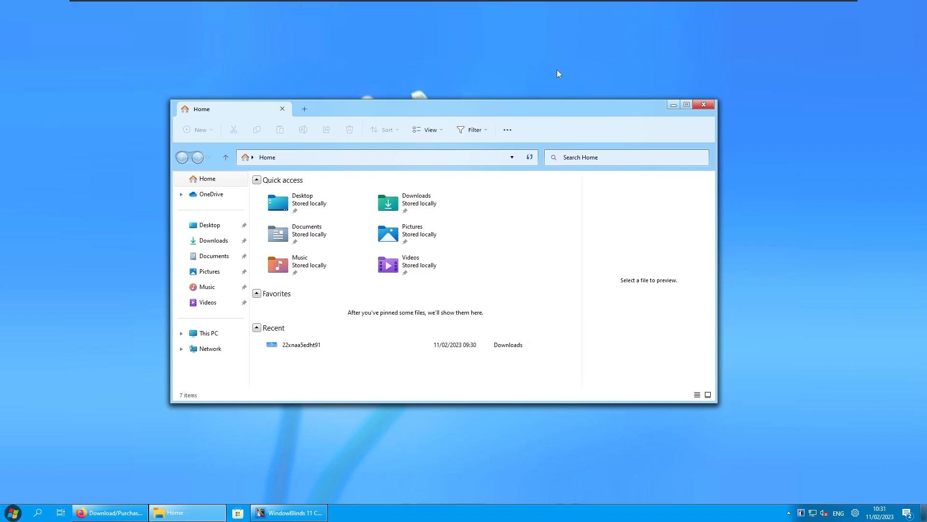
mouse_move(159, 425)
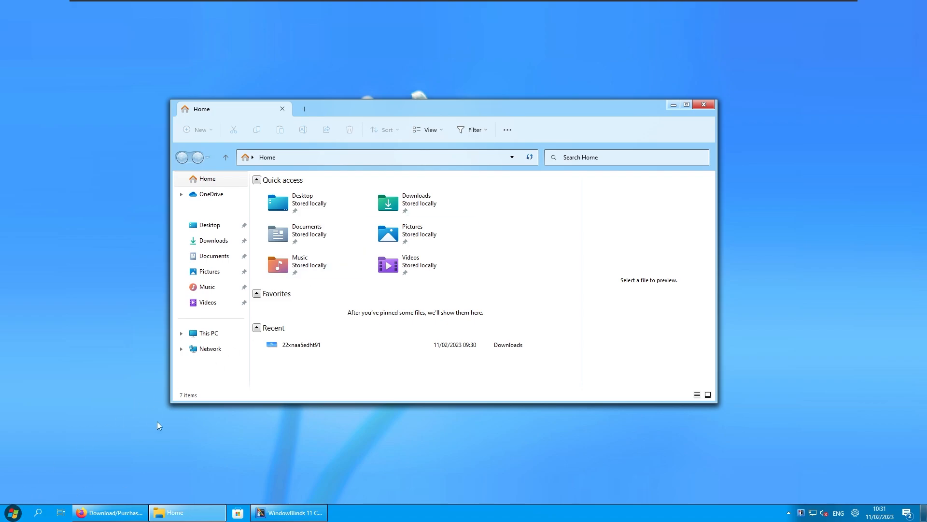
mouse_move(514, 108)
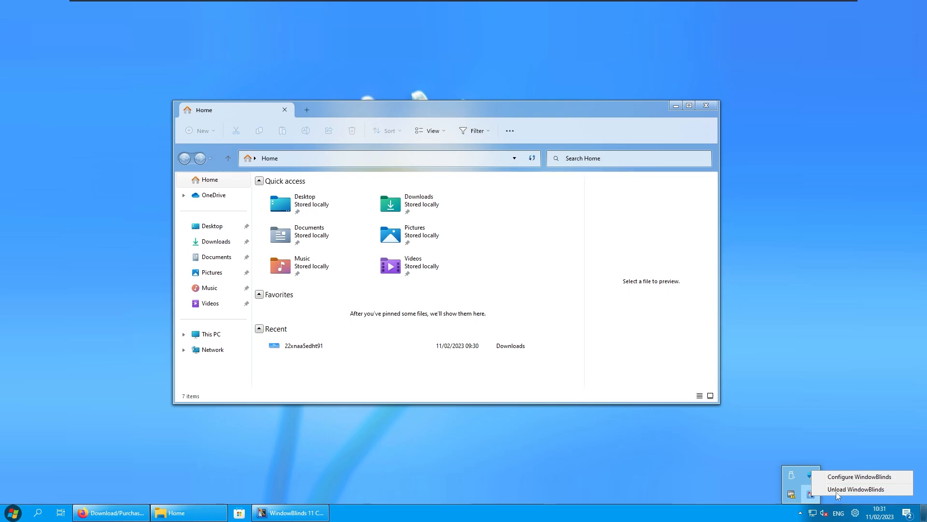
- Choose 'Unload WindowBlinds' from the tray icon menu
left_click(857, 489)
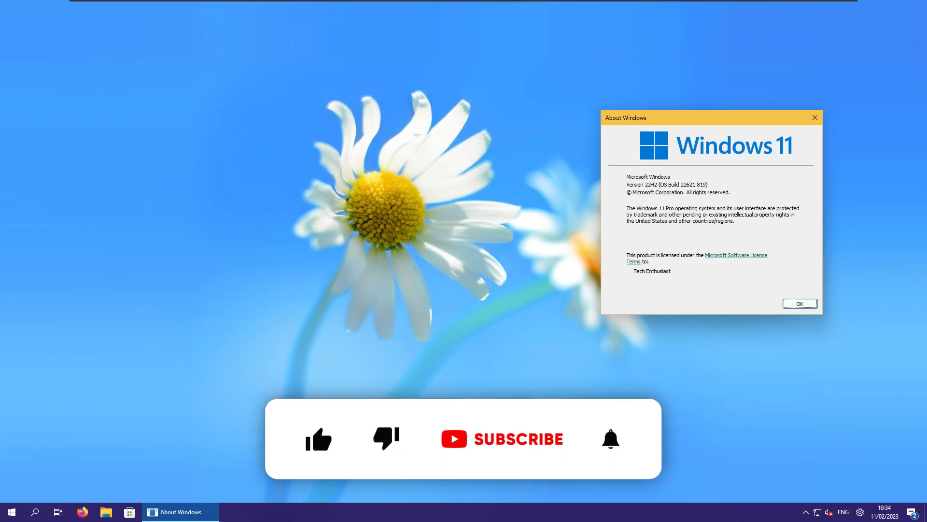
- Show the About Windows dialog confirming version 22H2, build 22621.819
left_click(318, 439)
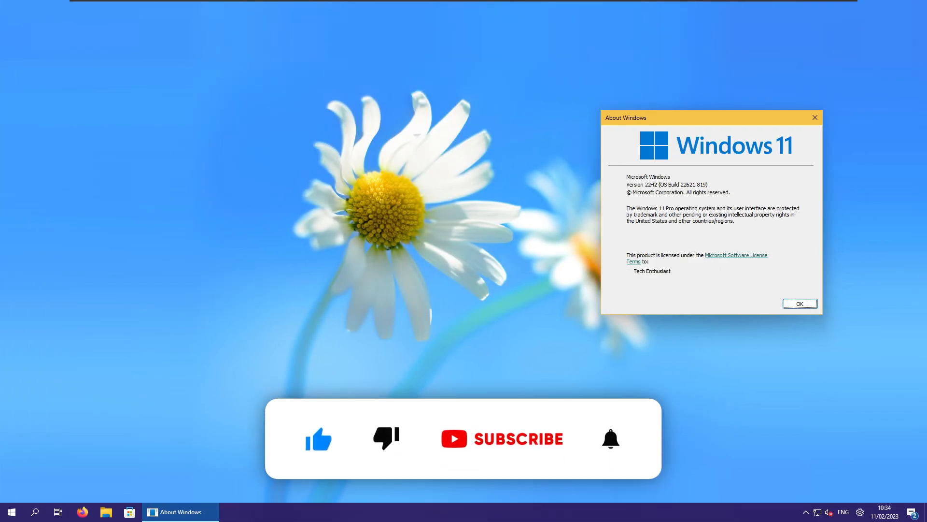